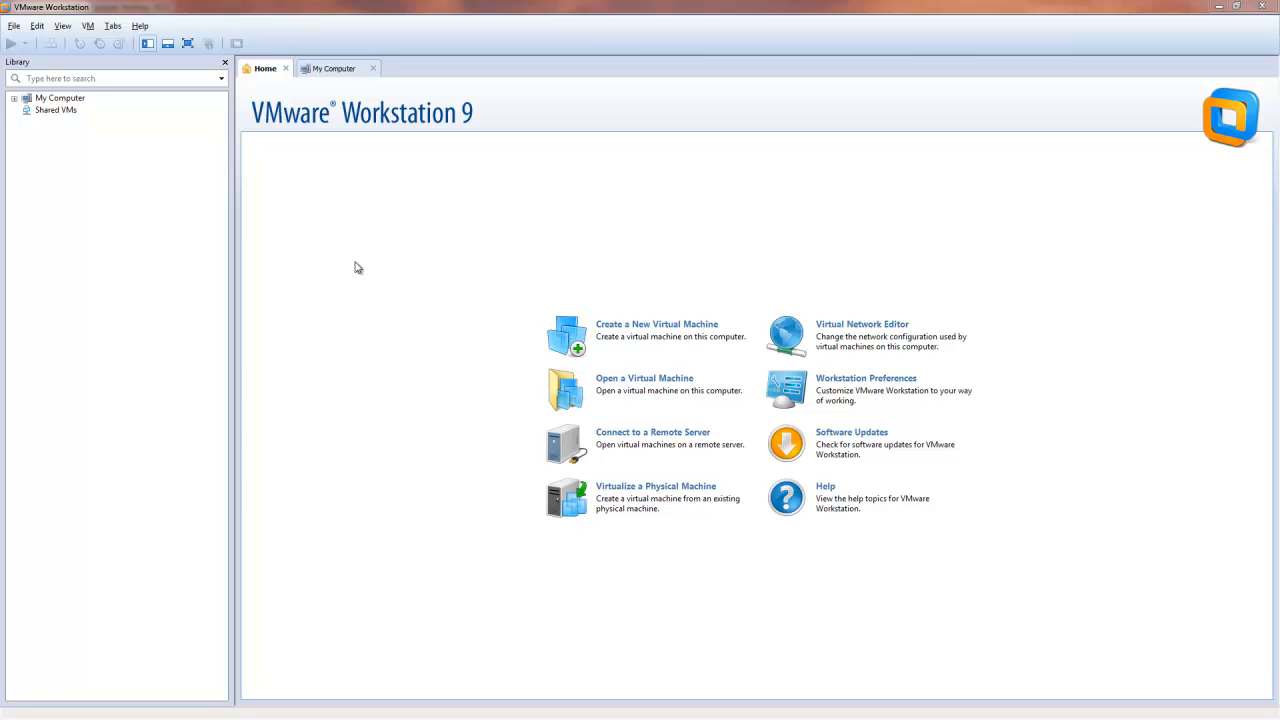
Bring up the Virtual Network Editor from the Edit menu, listing VMnet0, VMnet1 and VMnet8.
{"action": "left_click", "coordinate": [36, 24]}
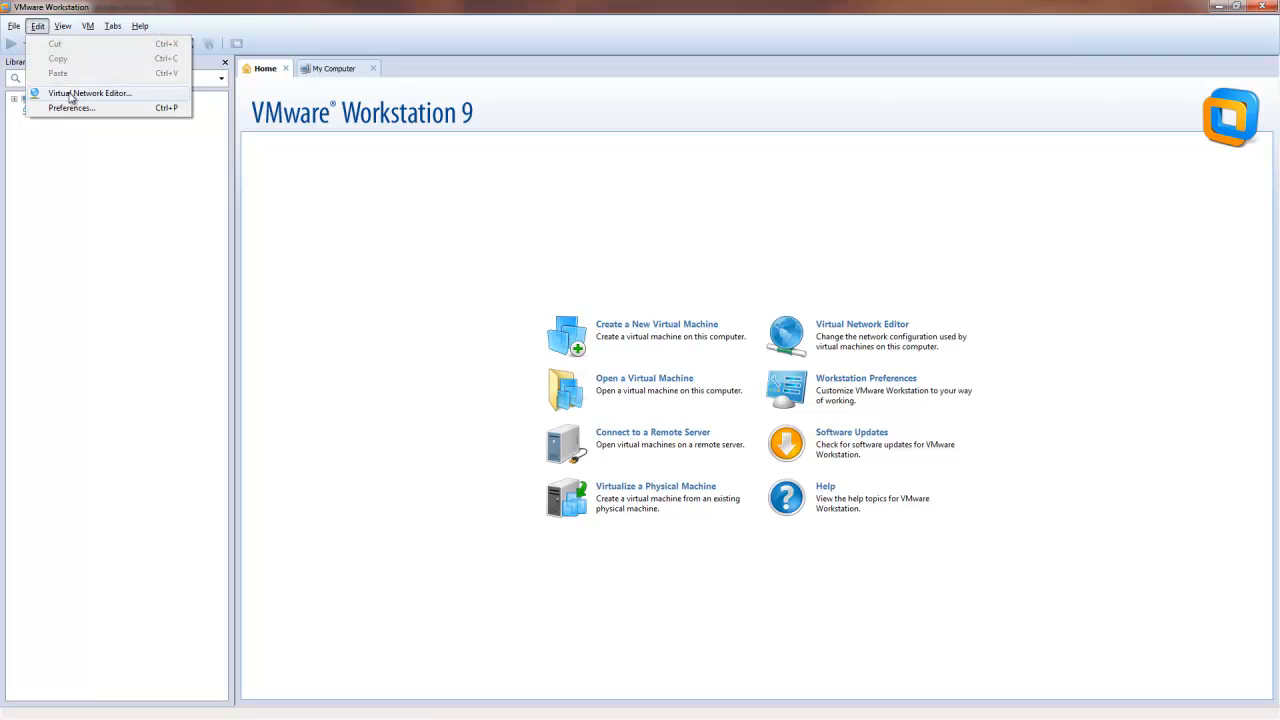
{"action": "left_click", "coordinate": [88, 94]}
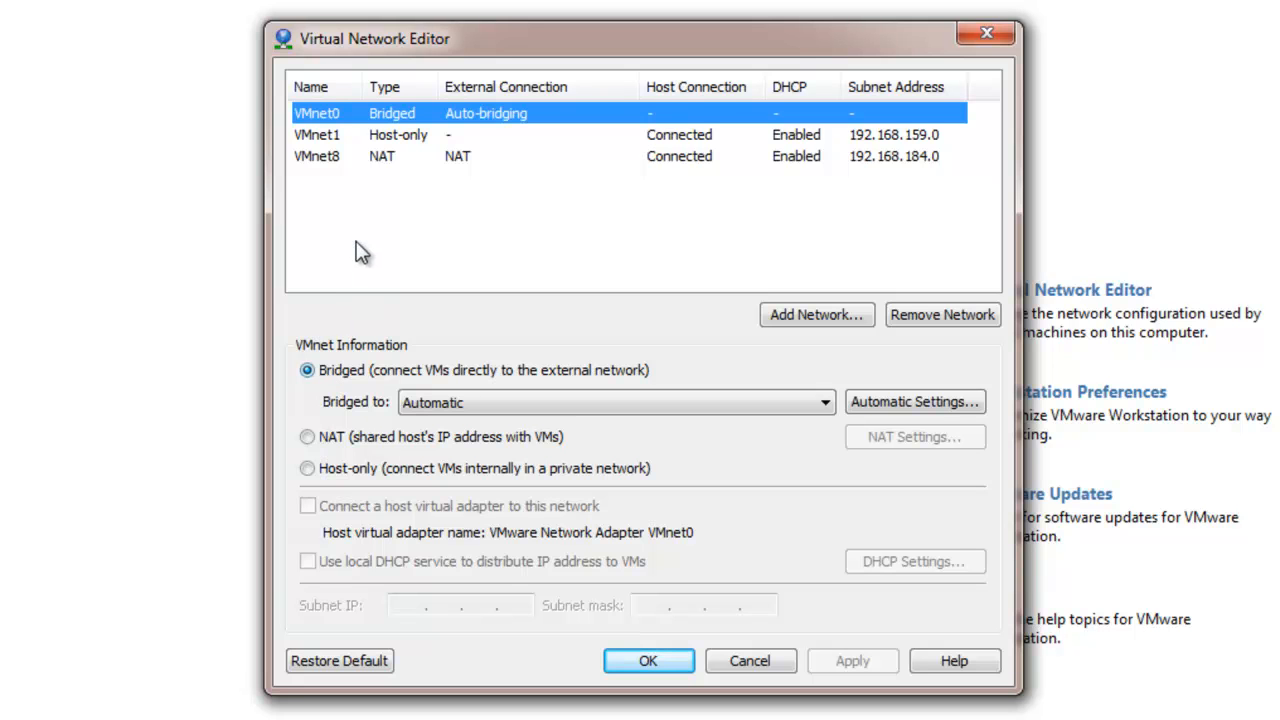
{"action": "mouse_move", "coordinate": [340, 120]}
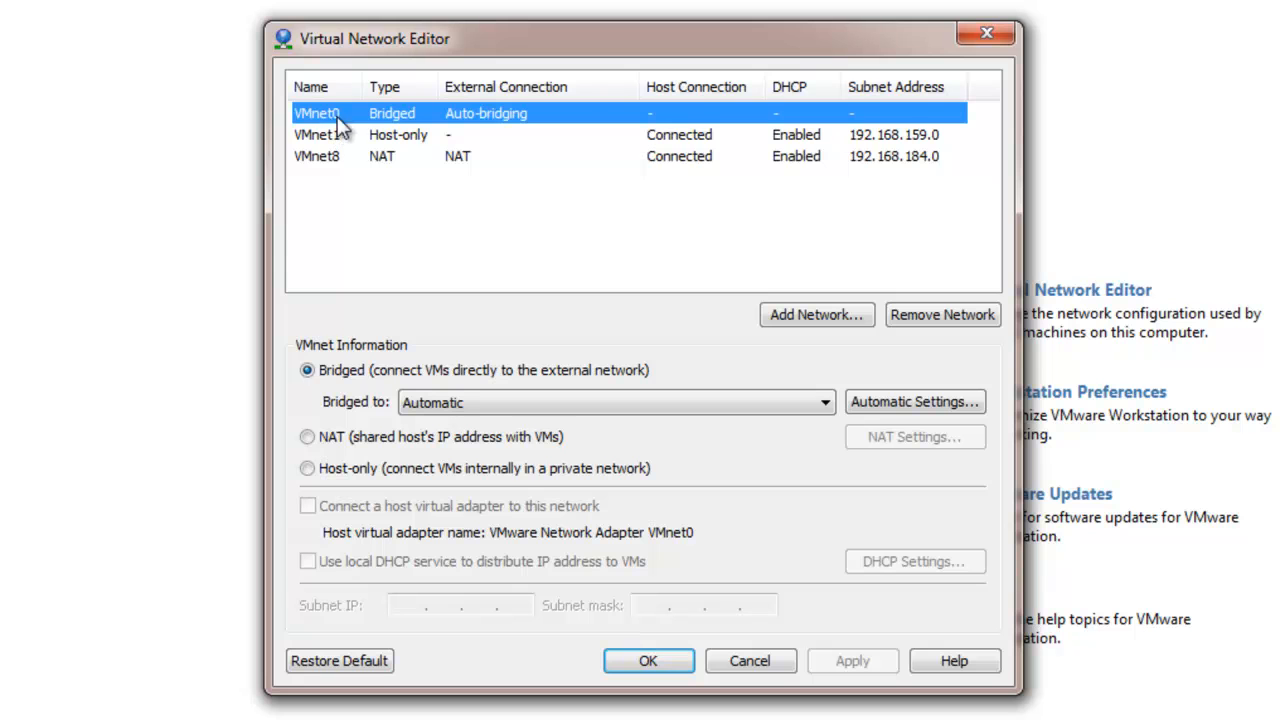
{"action": "mouse_move", "coordinate": [338, 150]}
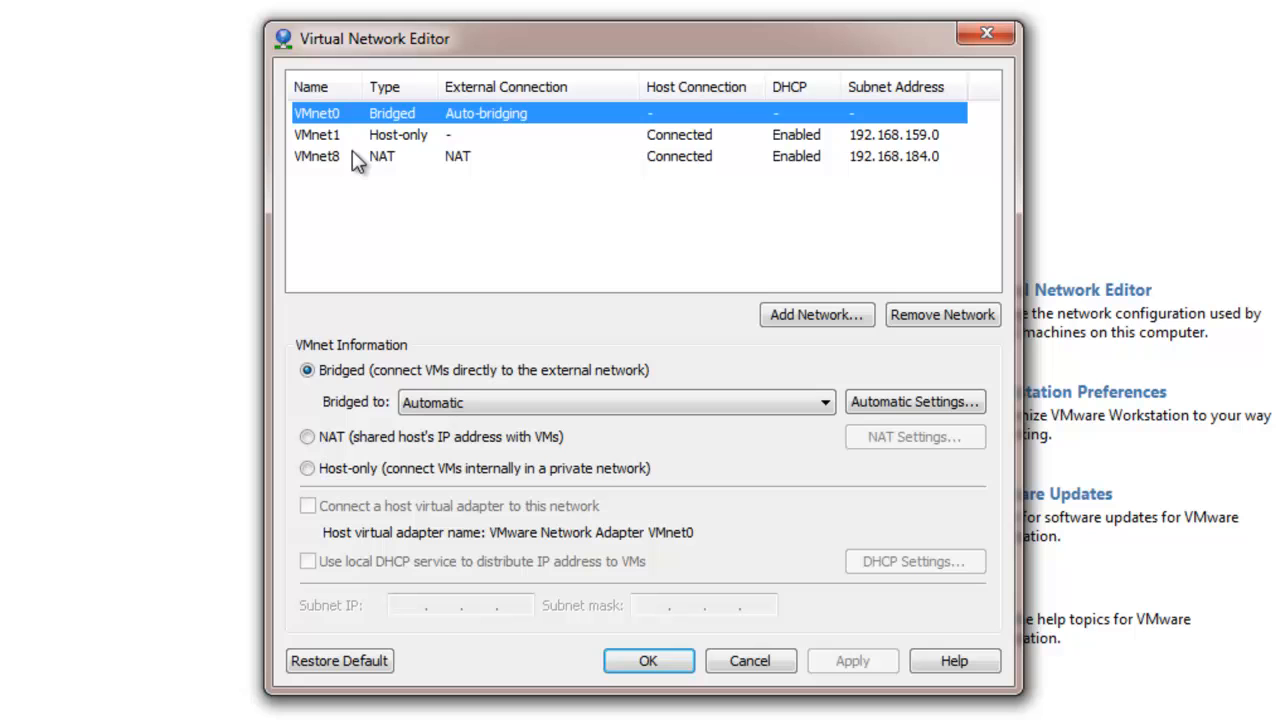
{"action": "mouse_move", "coordinate": [412, 170]}
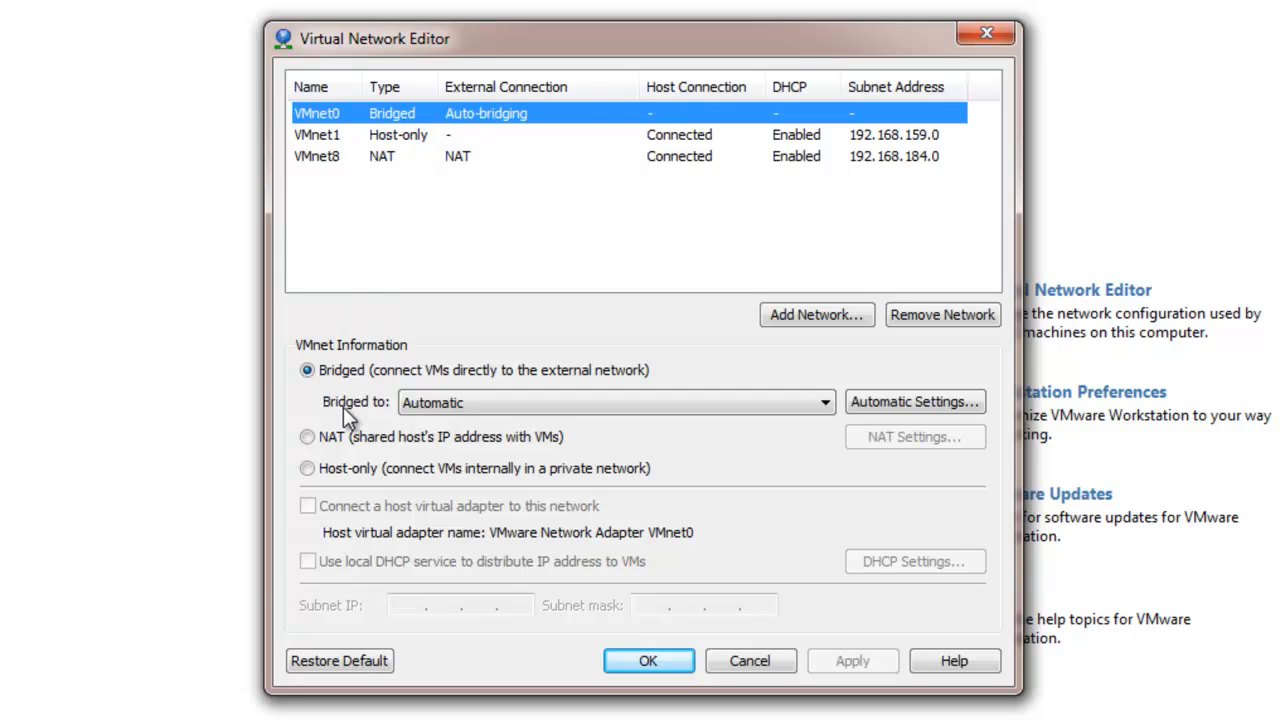
{"action": "mouse_move", "coordinate": [518, 410]}
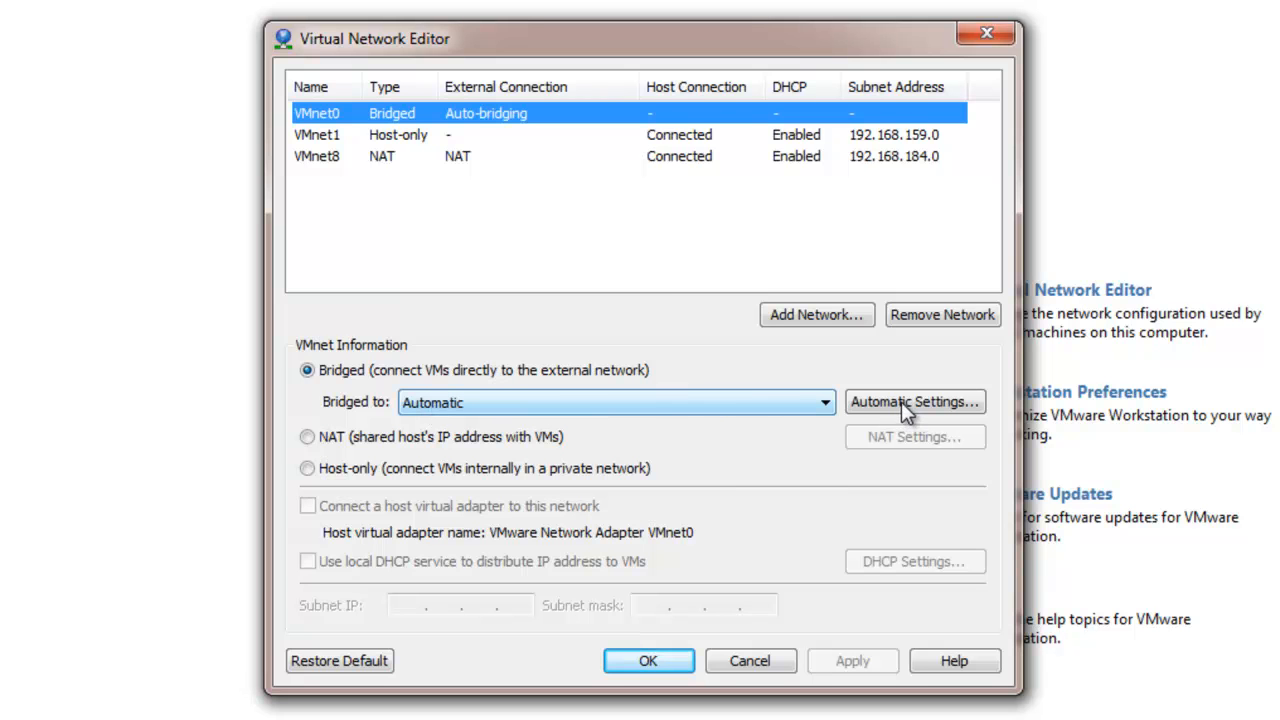
{"action": "left_click", "coordinate": [914, 400]}
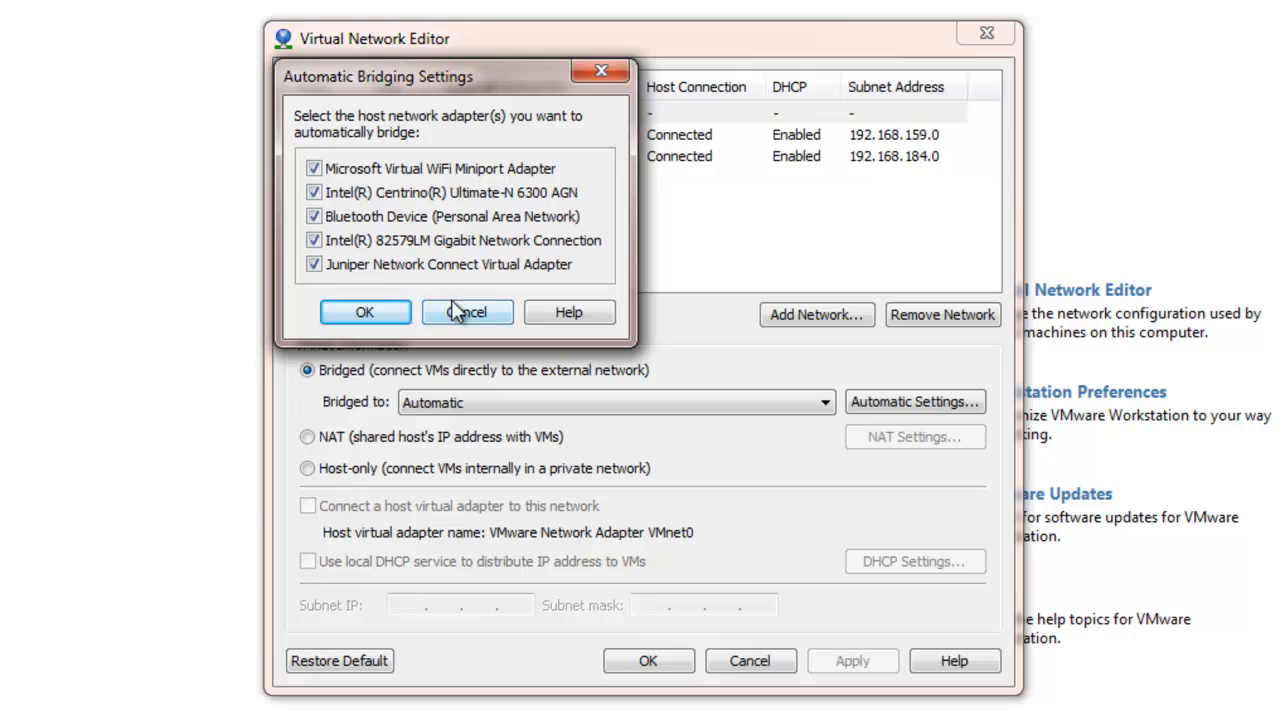
{"action": "left_click", "coordinate": [364, 312]}
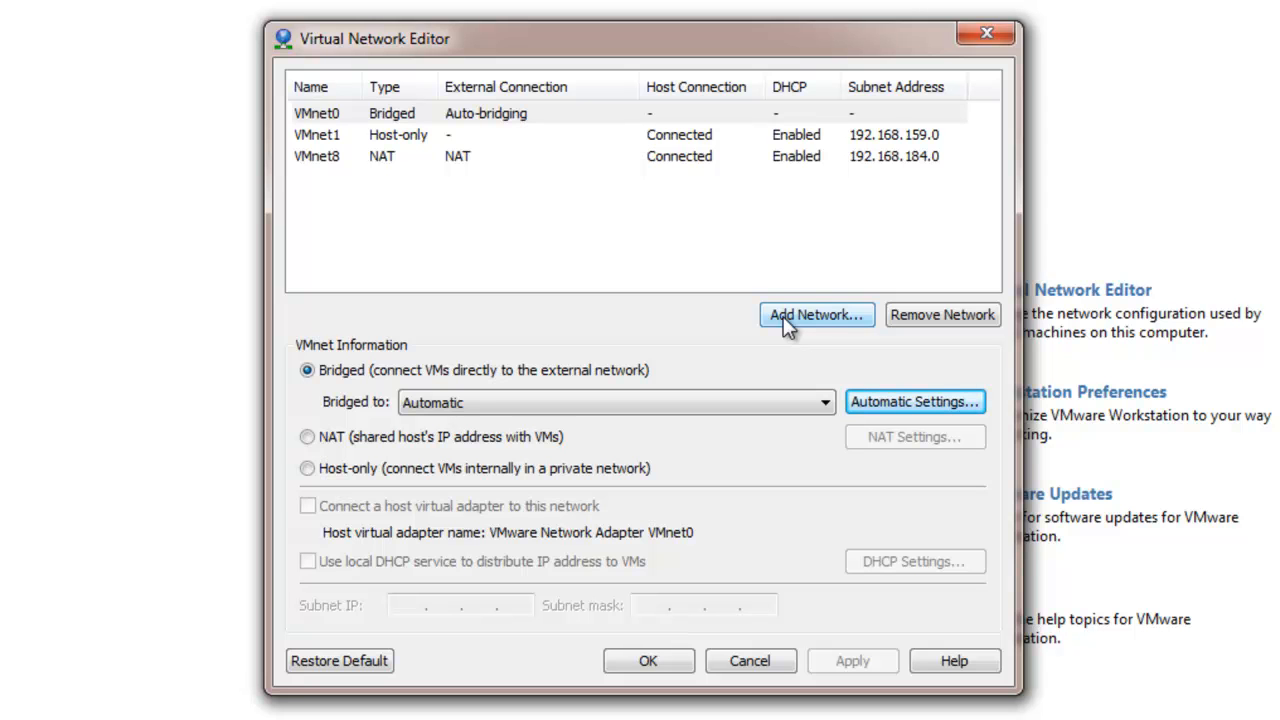
Add VMnet5 as a host-only network on 192.168.108.0; attempt bridged mode and dismiss the error.
{"action": "left_click", "coordinate": [816, 314]}
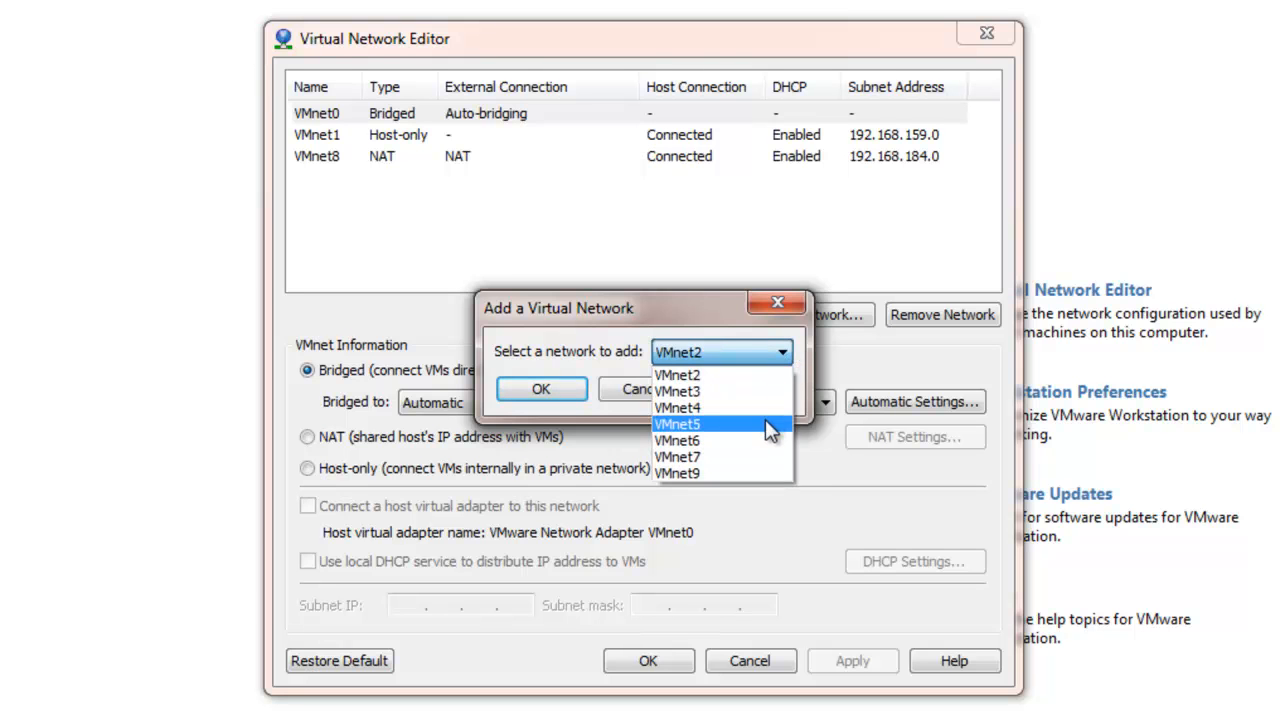
{"action": "left_click", "coordinate": [540, 388]}
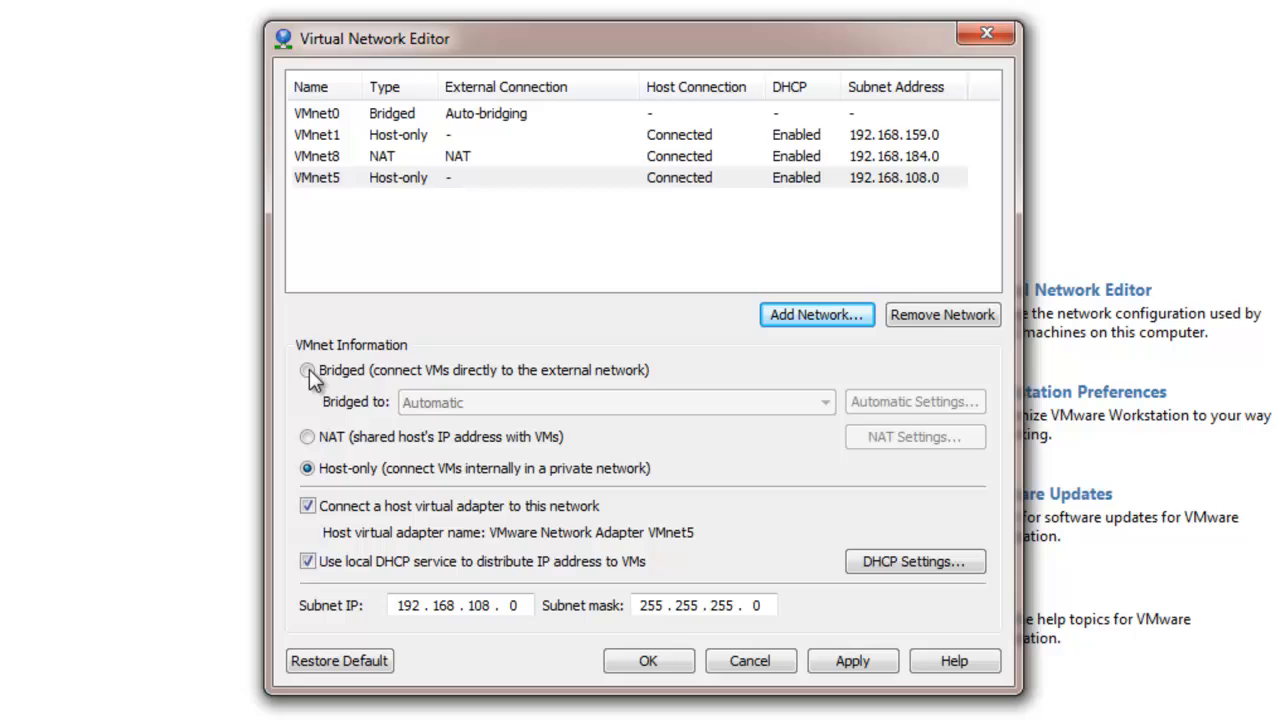
{"action": "left_click", "coordinate": [308, 370]}
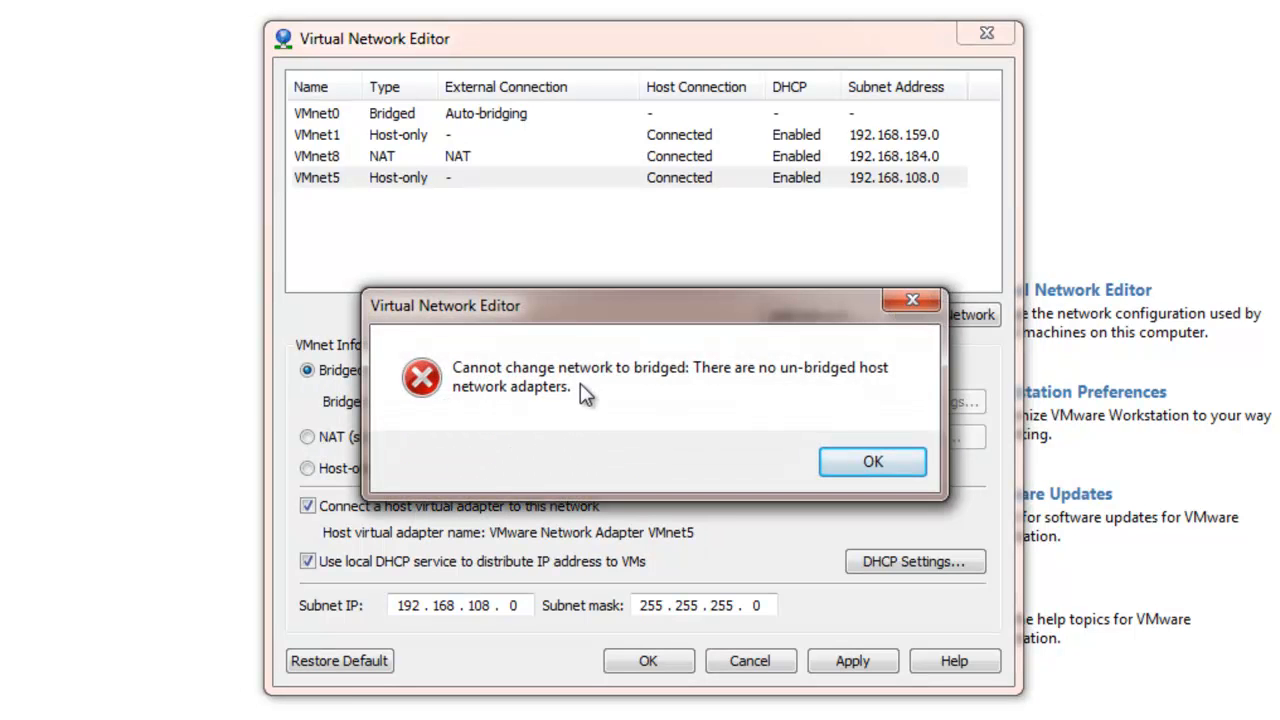
{"action": "mouse_move", "coordinate": [496, 390]}
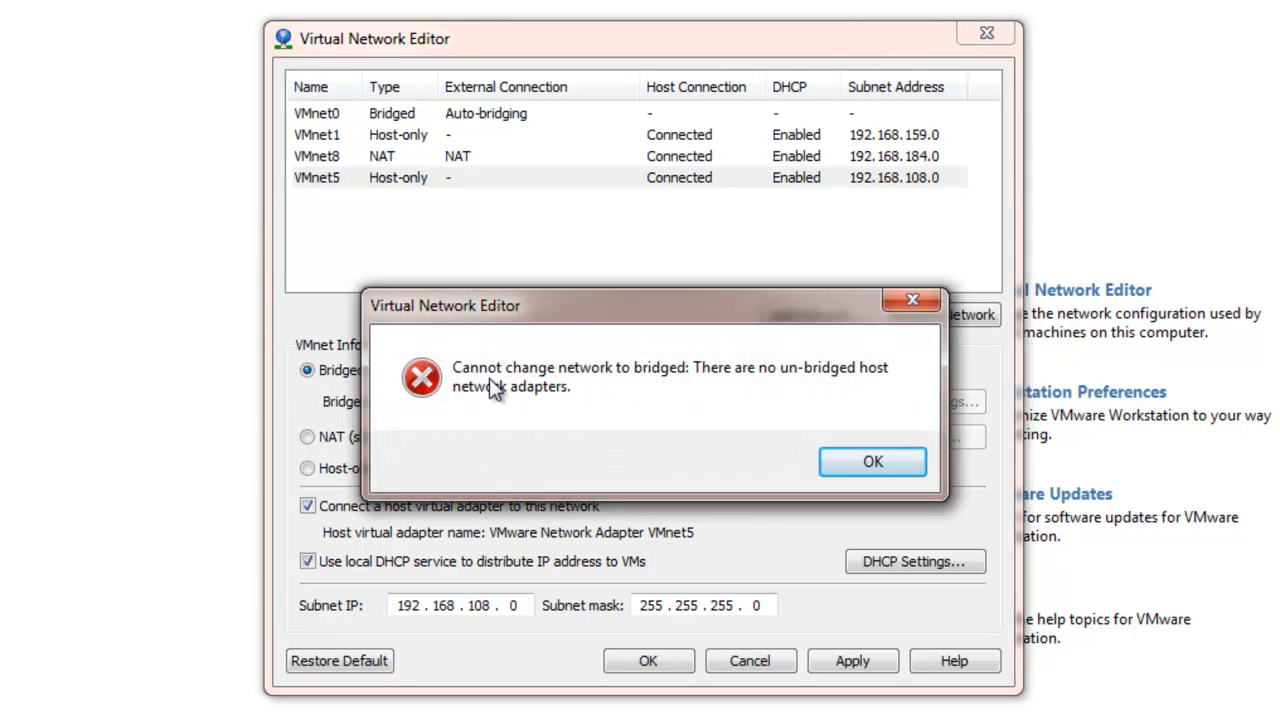
{"action": "left_click", "coordinate": [872, 460]}
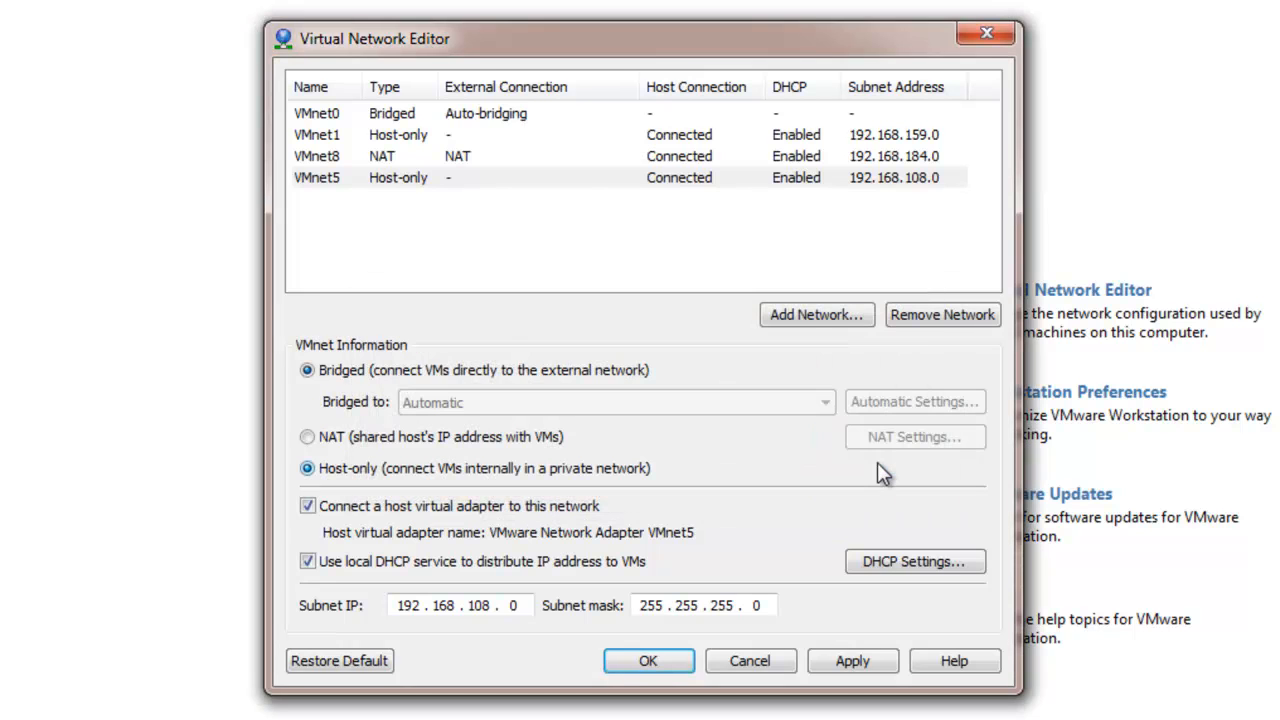
{"action": "left_click", "coordinate": [308, 468]}
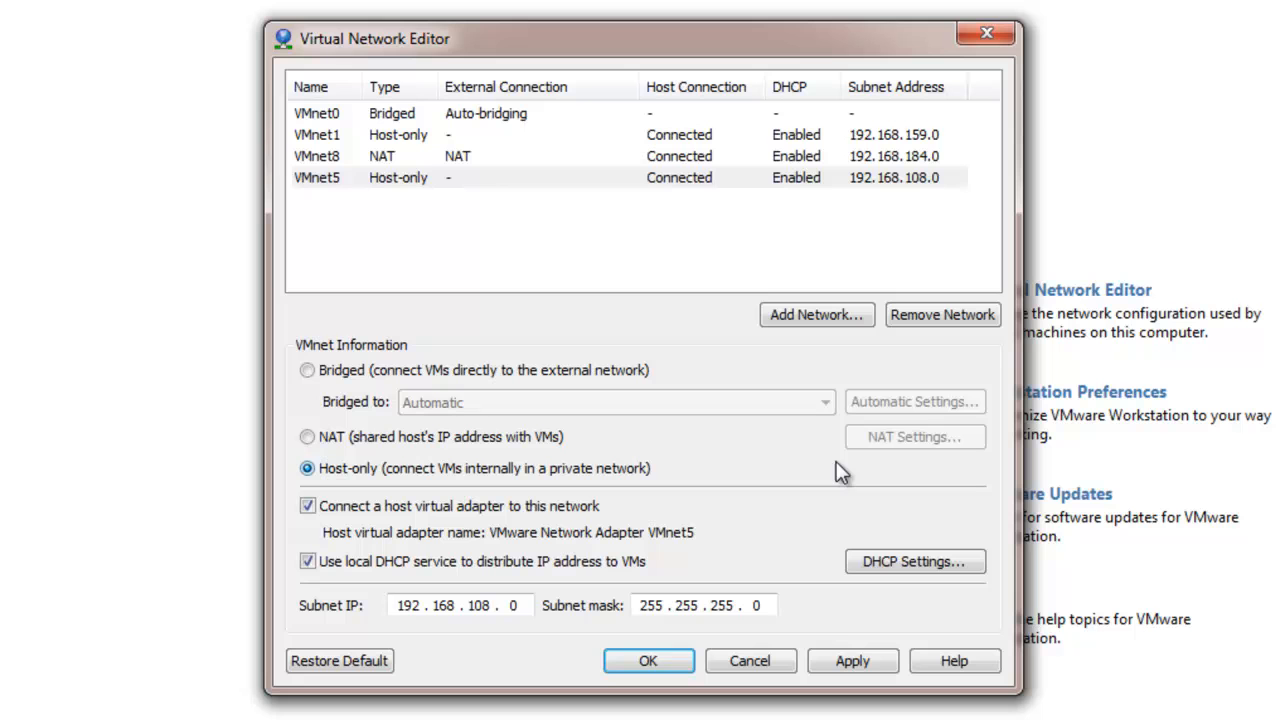
{"action": "mouse_move", "coordinate": [350, 124]}
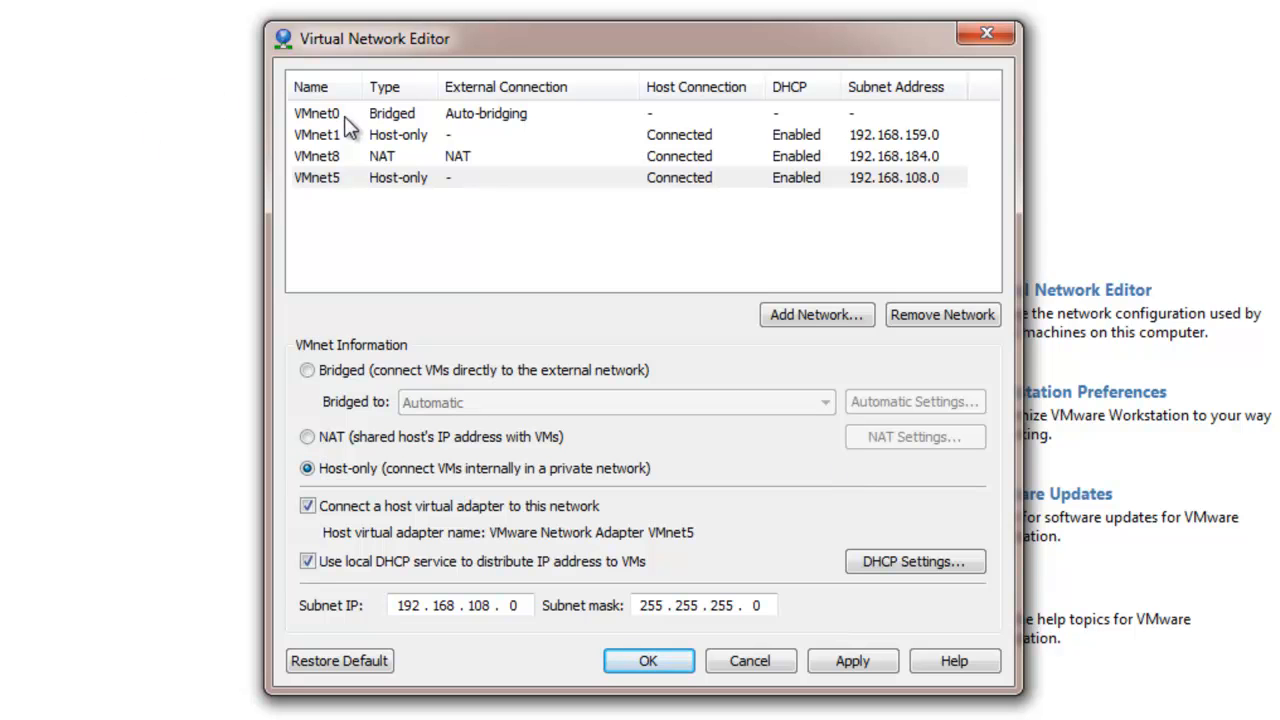
Exclude the Intel 82579LM Gigabit adapter from VMnet0's automatic bridging.
{"action": "left_click", "coordinate": [316, 112]}
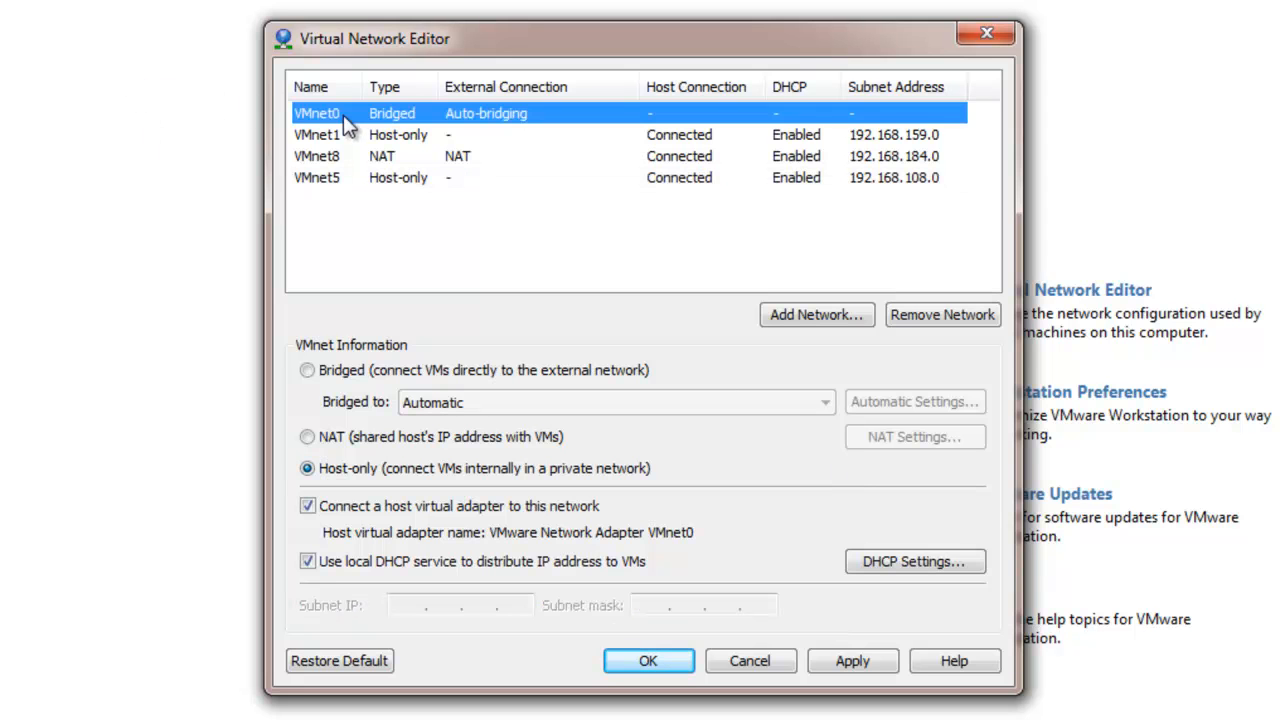
{"action": "left_click", "coordinate": [308, 370]}
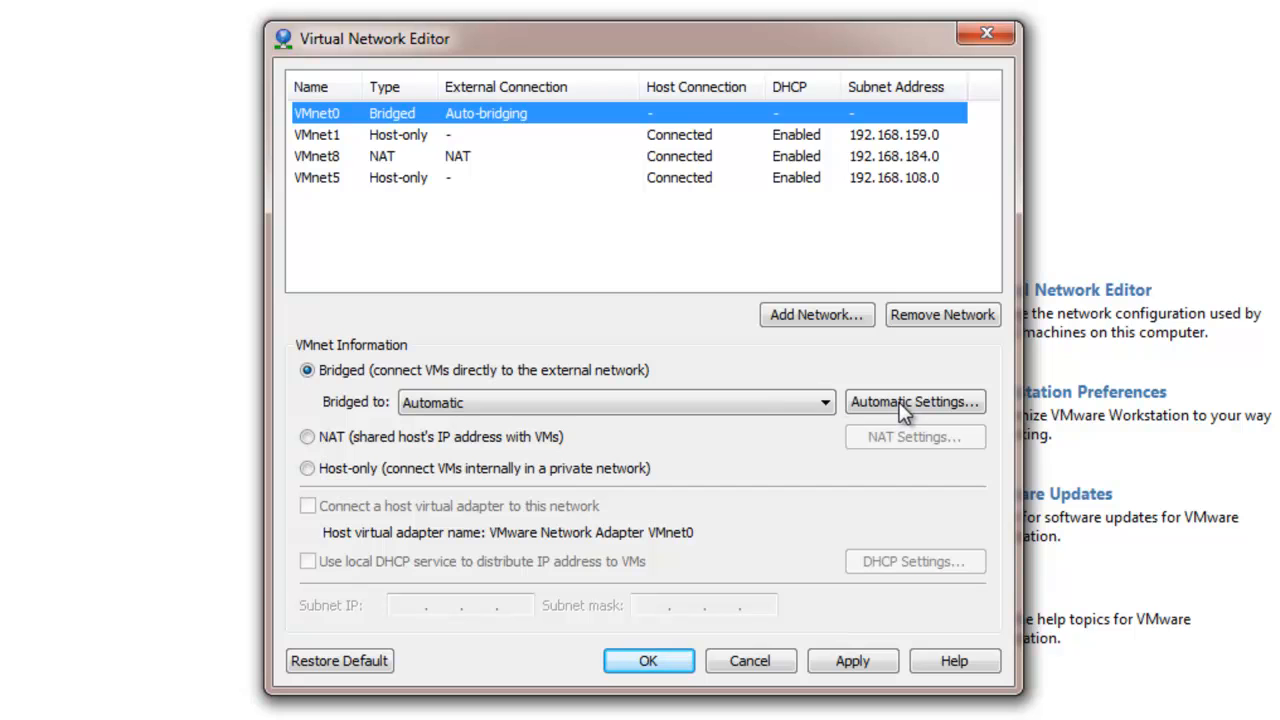
{"action": "left_click", "coordinate": [914, 400]}
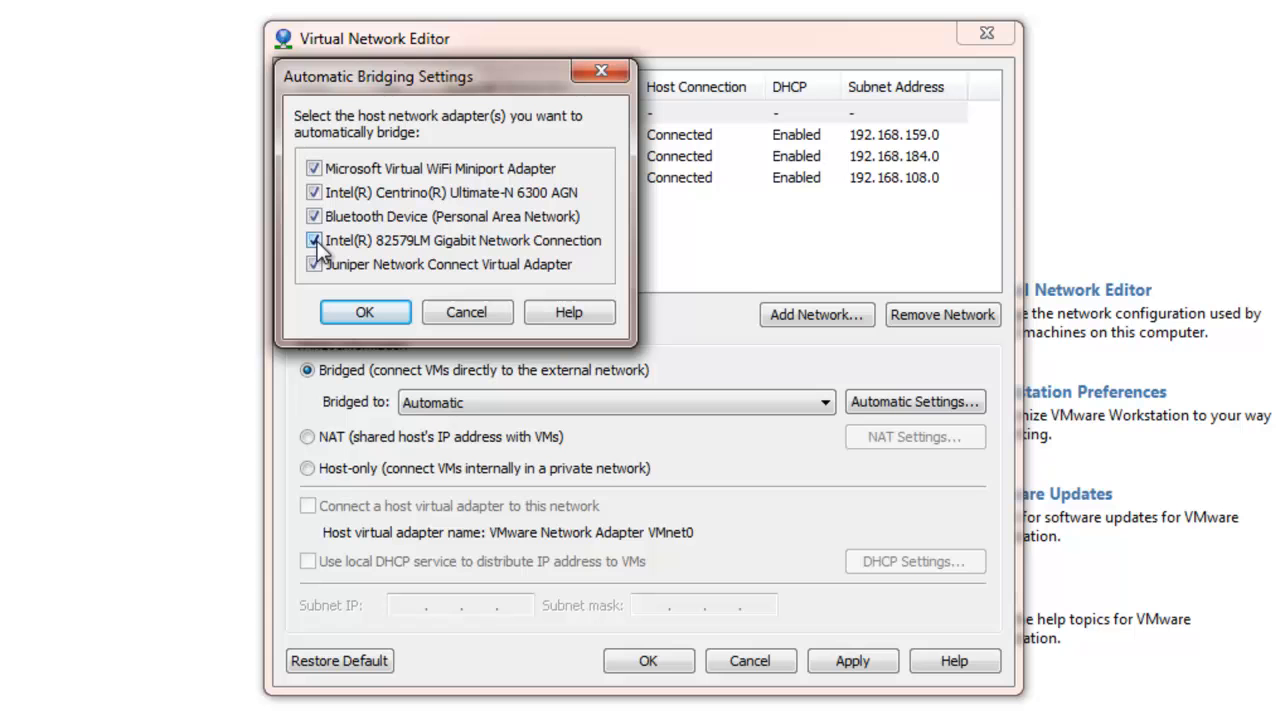
{"action": "left_click", "coordinate": [314, 240]}
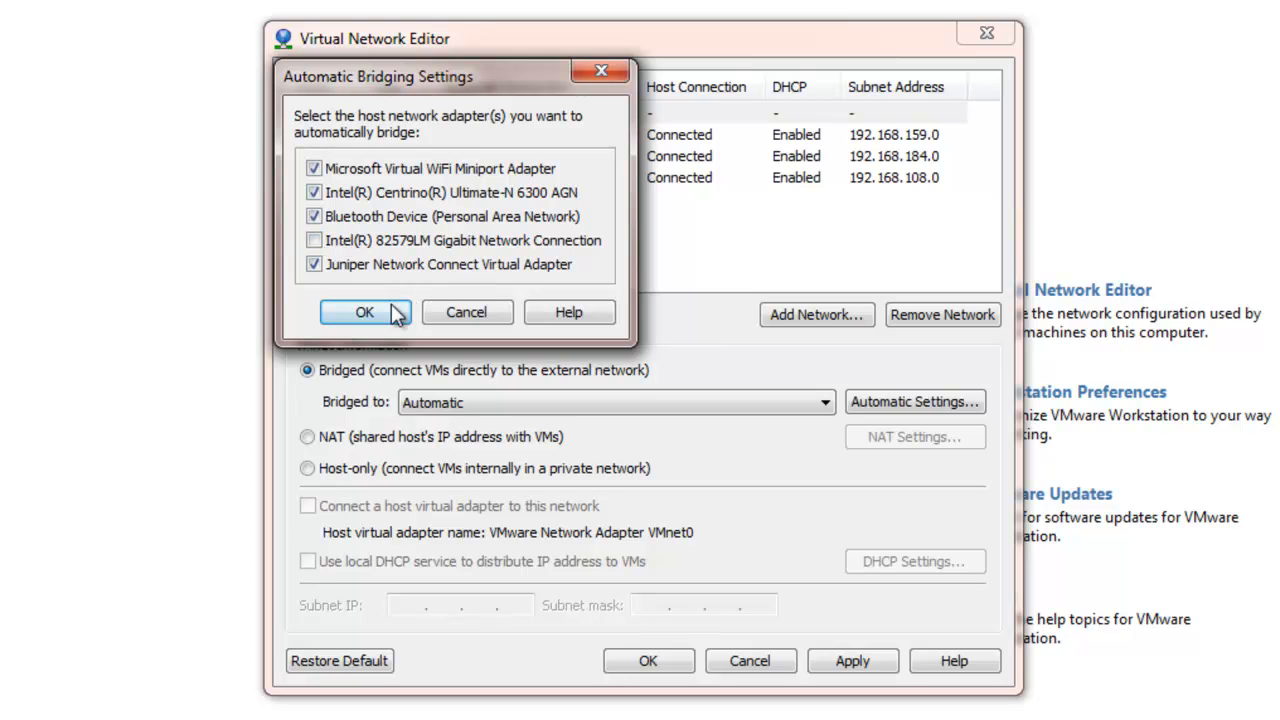
{"action": "left_click", "coordinate": [364, 312]}
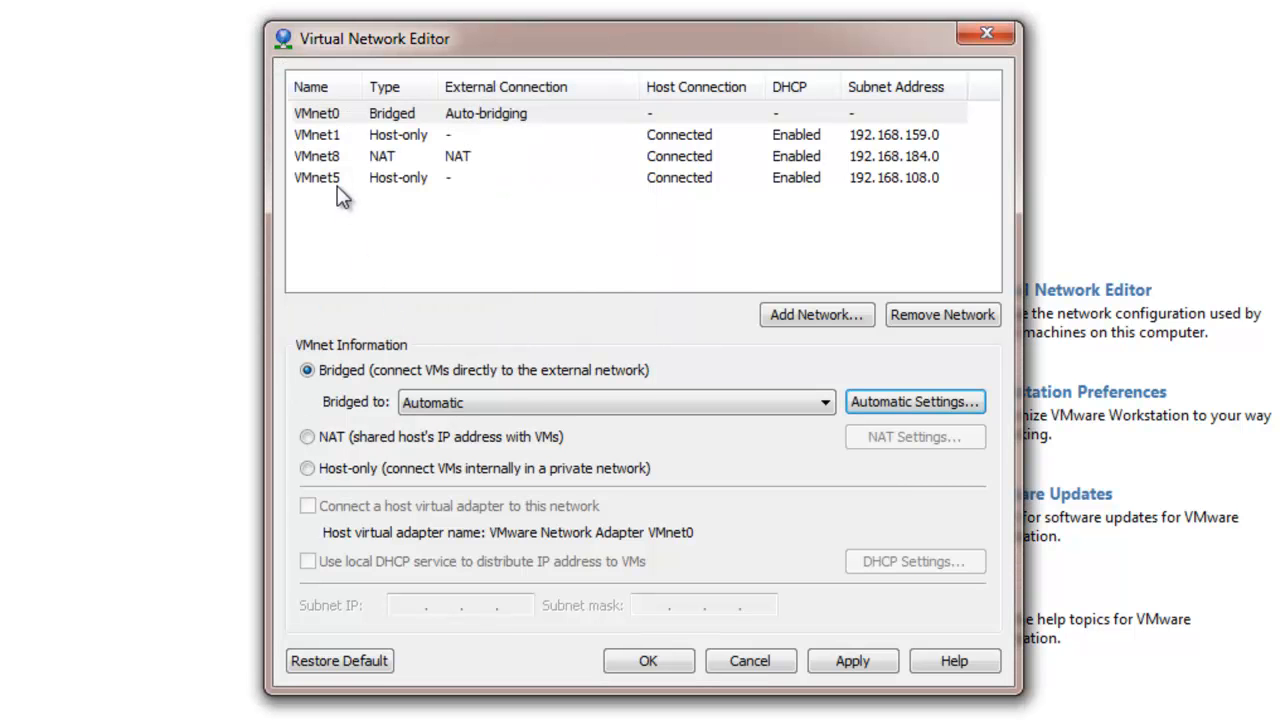
Switch VMnet5 to bridged networking and list the adapters it can bridge to.
{"action": "left_click", "coordinate": [316, 176]}
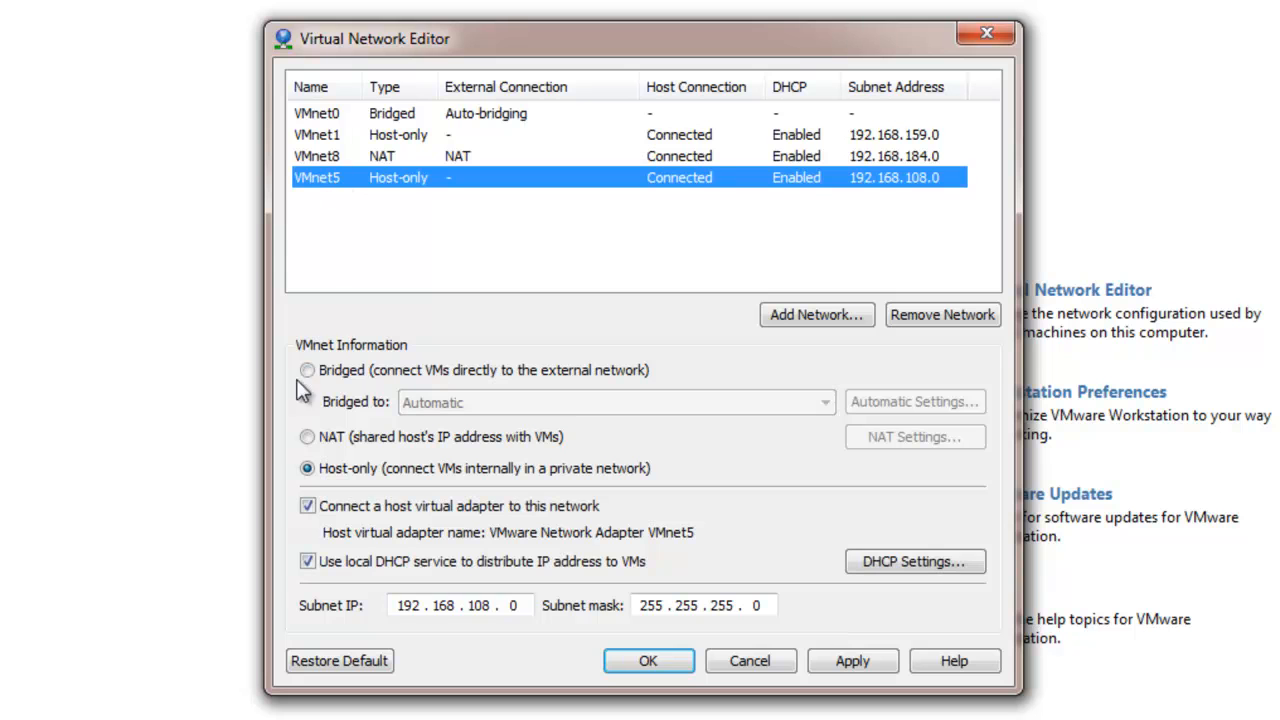
{"action": "left_click", "coordinate": [308, 370]}
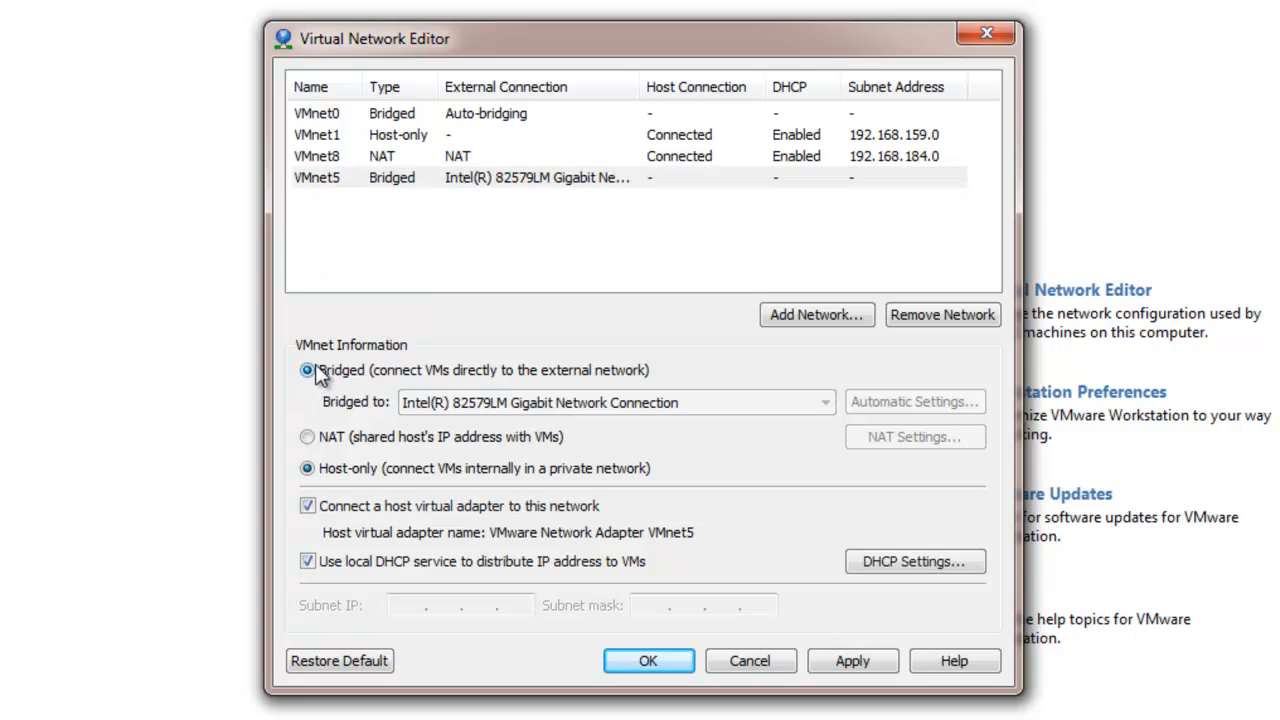
{"action": "left_click", "coordinate": [308, 370]}
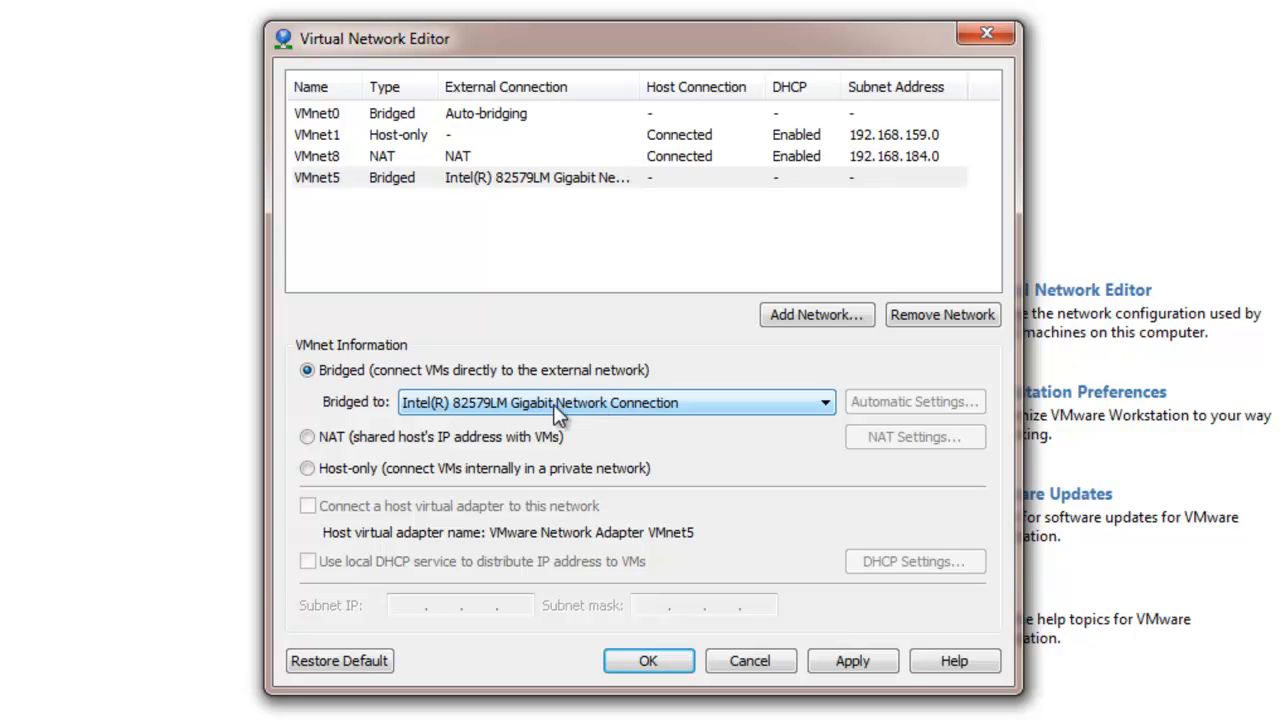
{"action": "left_click", "coordinate": [824, 402]}
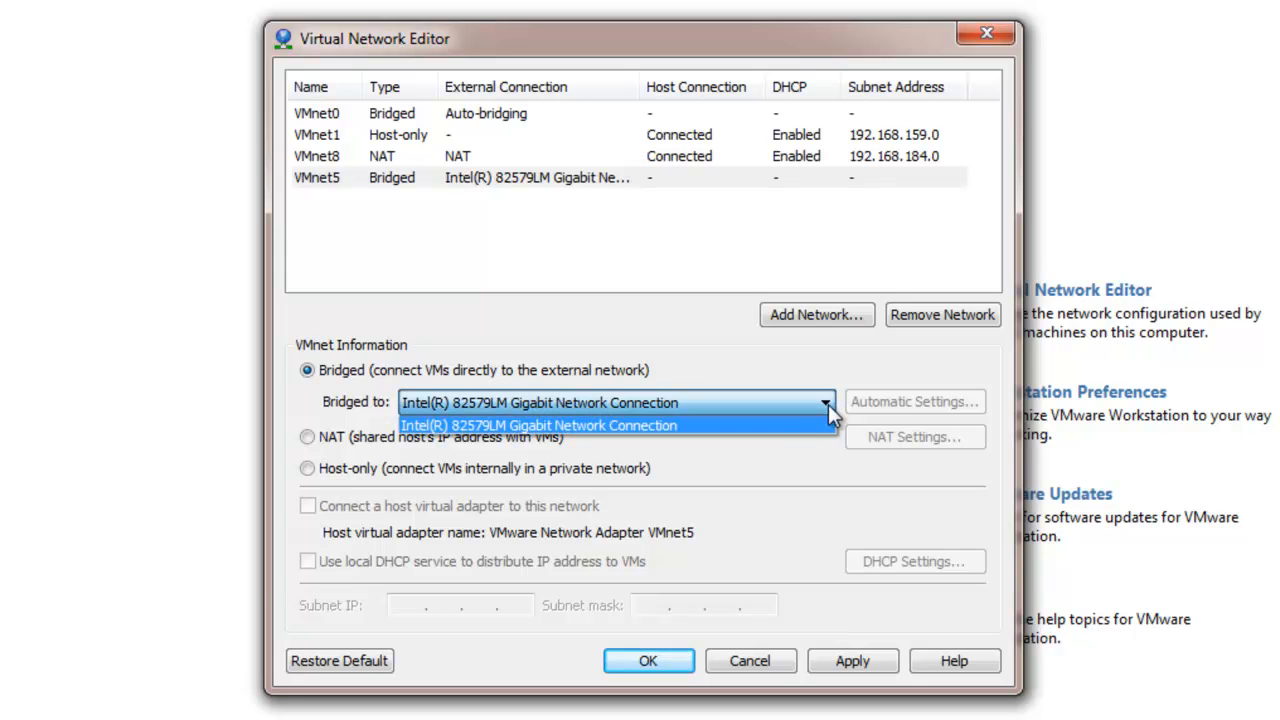
{"action": "mouse_move", "coordinate": [808, 432]}
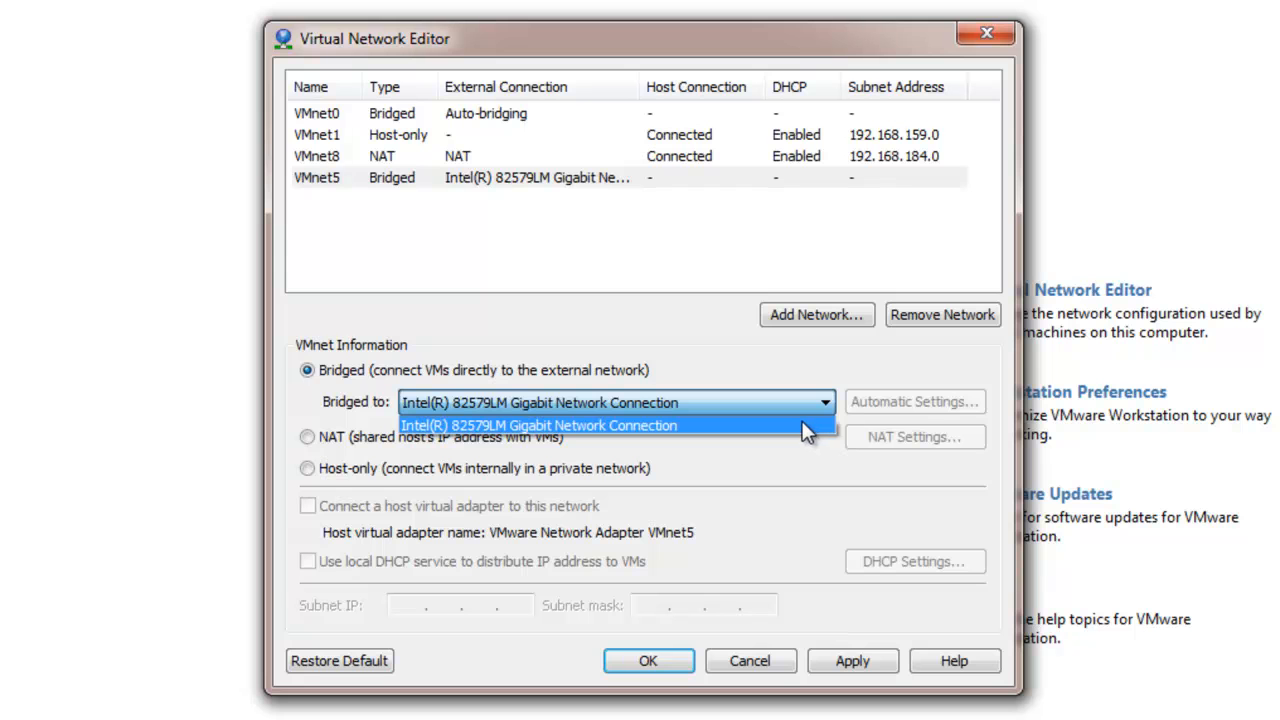
{"action": "mouse_move", "coordinate": [330, 118]}
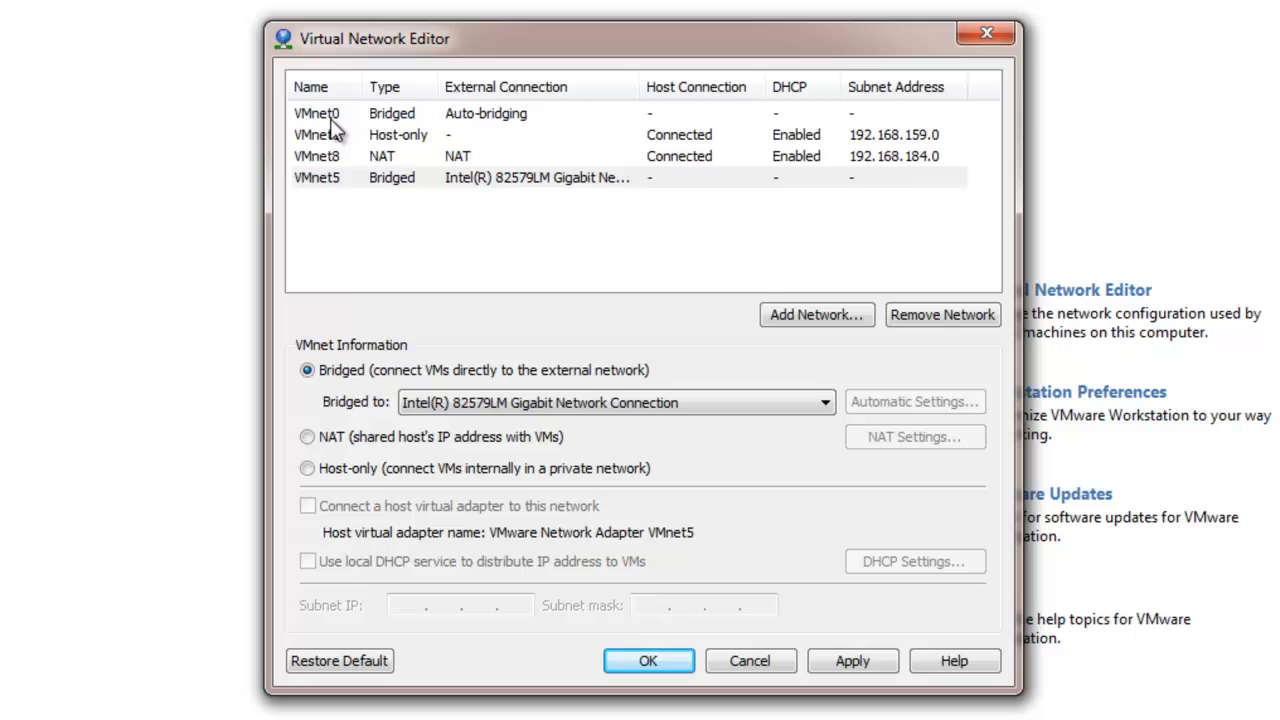
Bridge VMnet0 to the Intel Centrino Ultimate-N 6300 AGN adapter.
{"action": "left_click", "coordinate": [316, 112]}
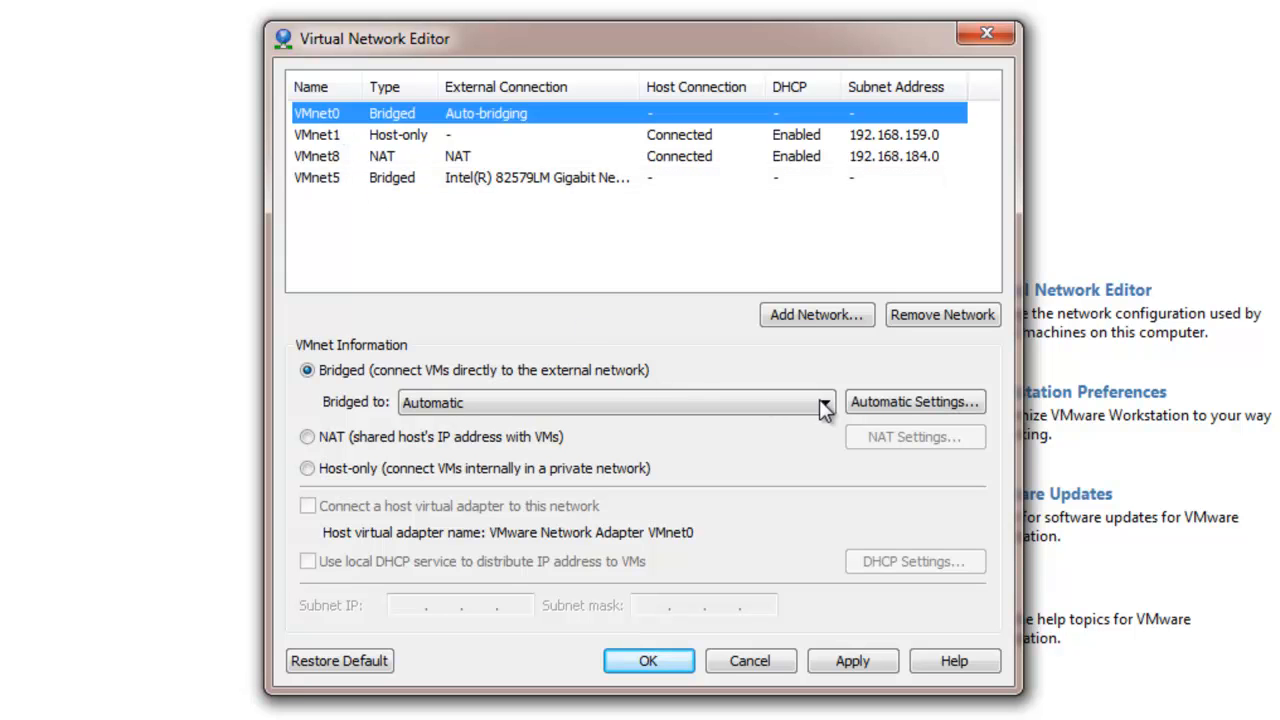
{"action": "left_click", "coordinate": [824, 402]}
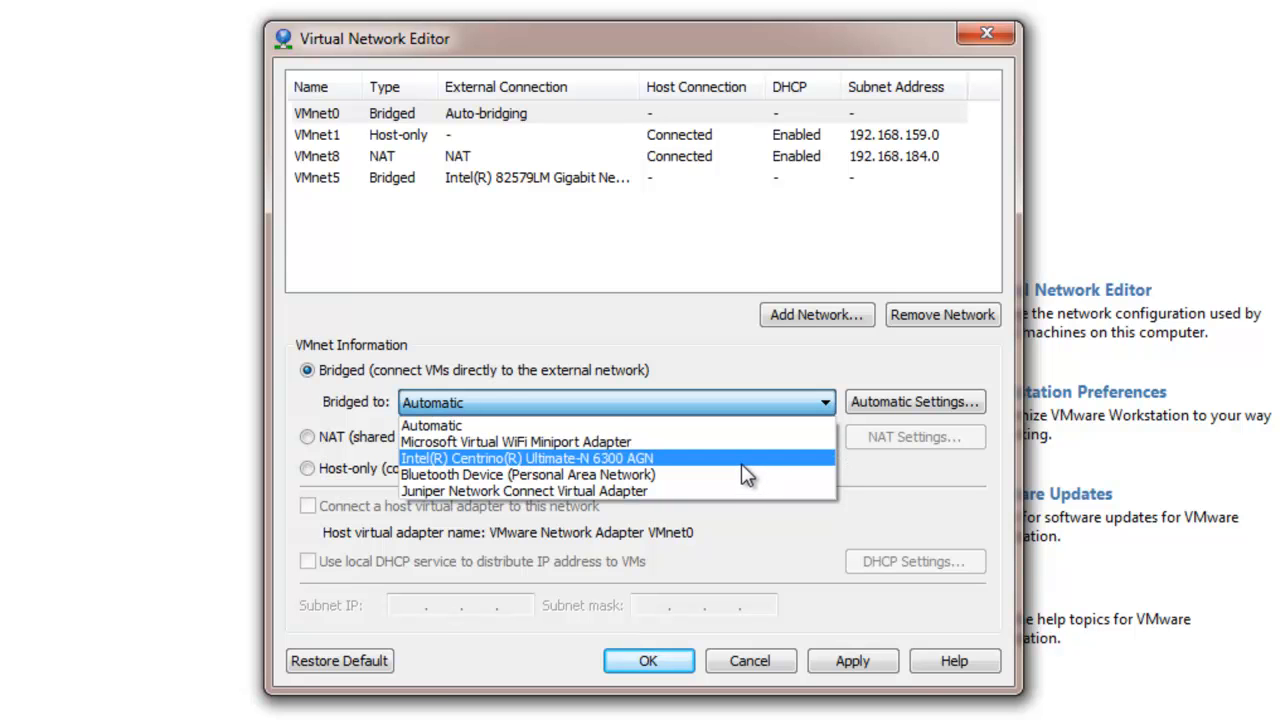
{"action": "left_click", "coordinate": [528, 458]}
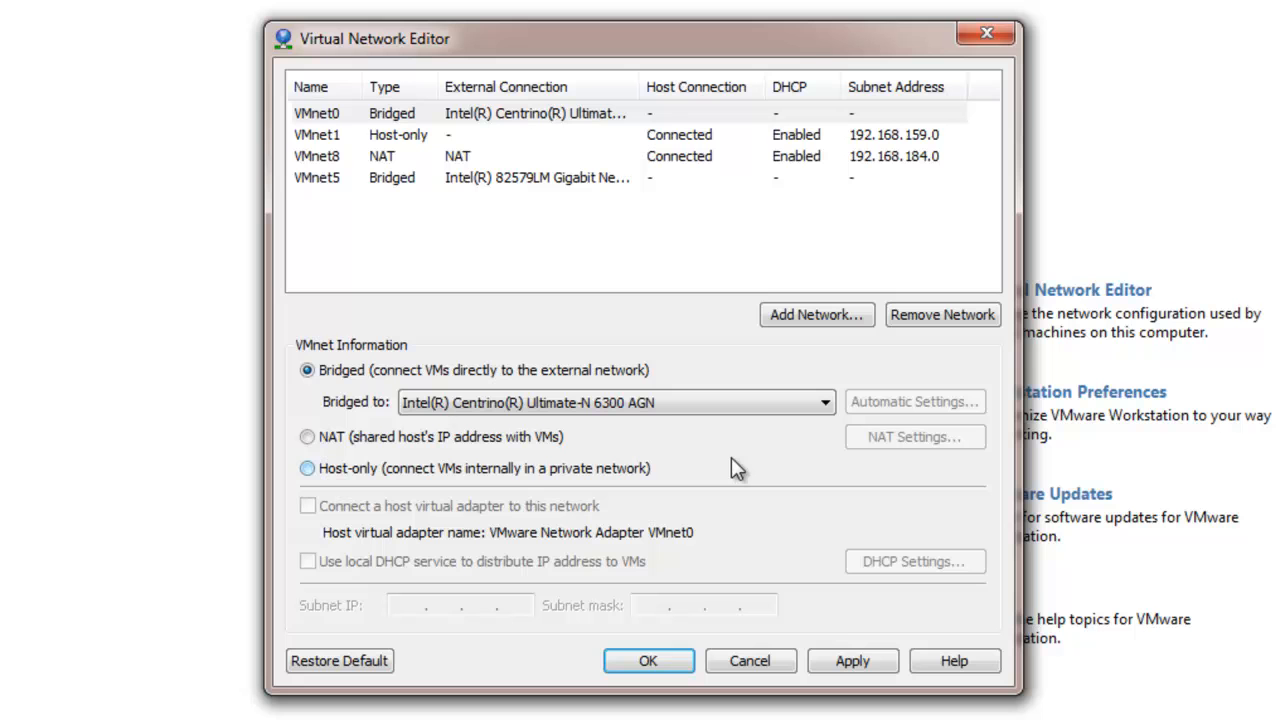
Check VMnet5's adapter list and keep it bridged to the 82579LM adapter.
{"action": "left_click", "coordinate": [316, 176]}
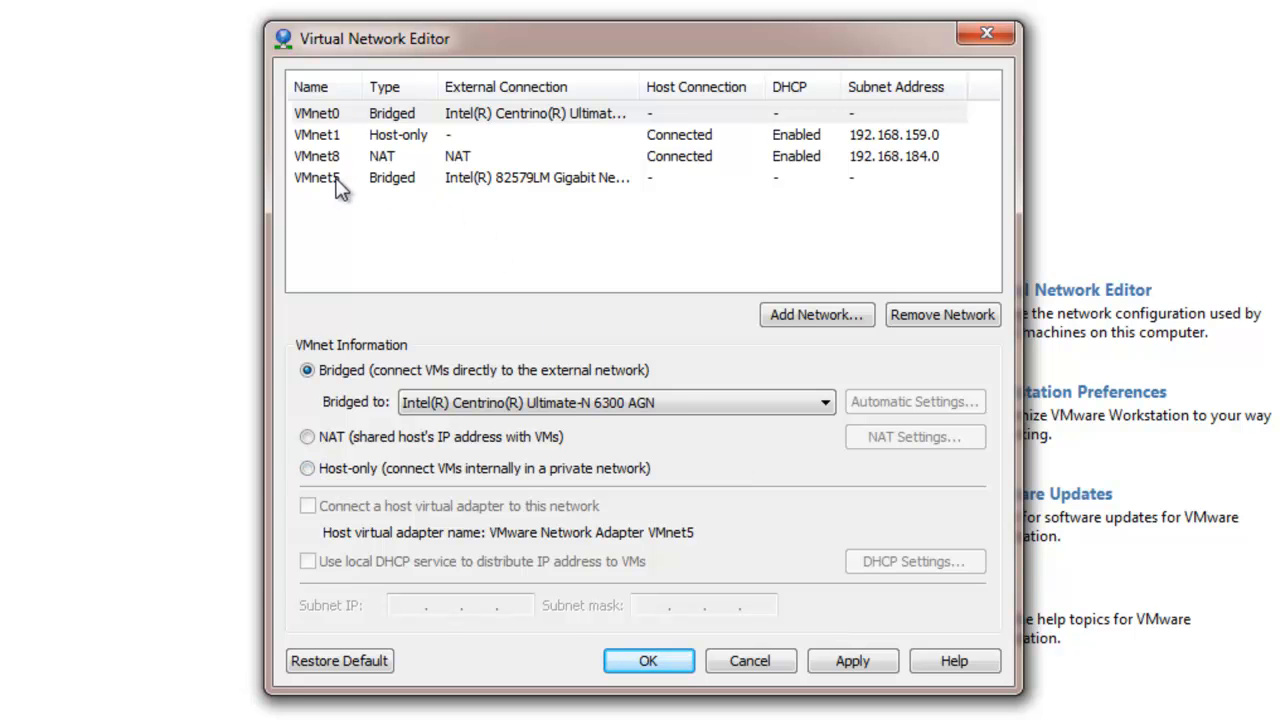
{"action": "left_click", "coordinate": [316, 176]}
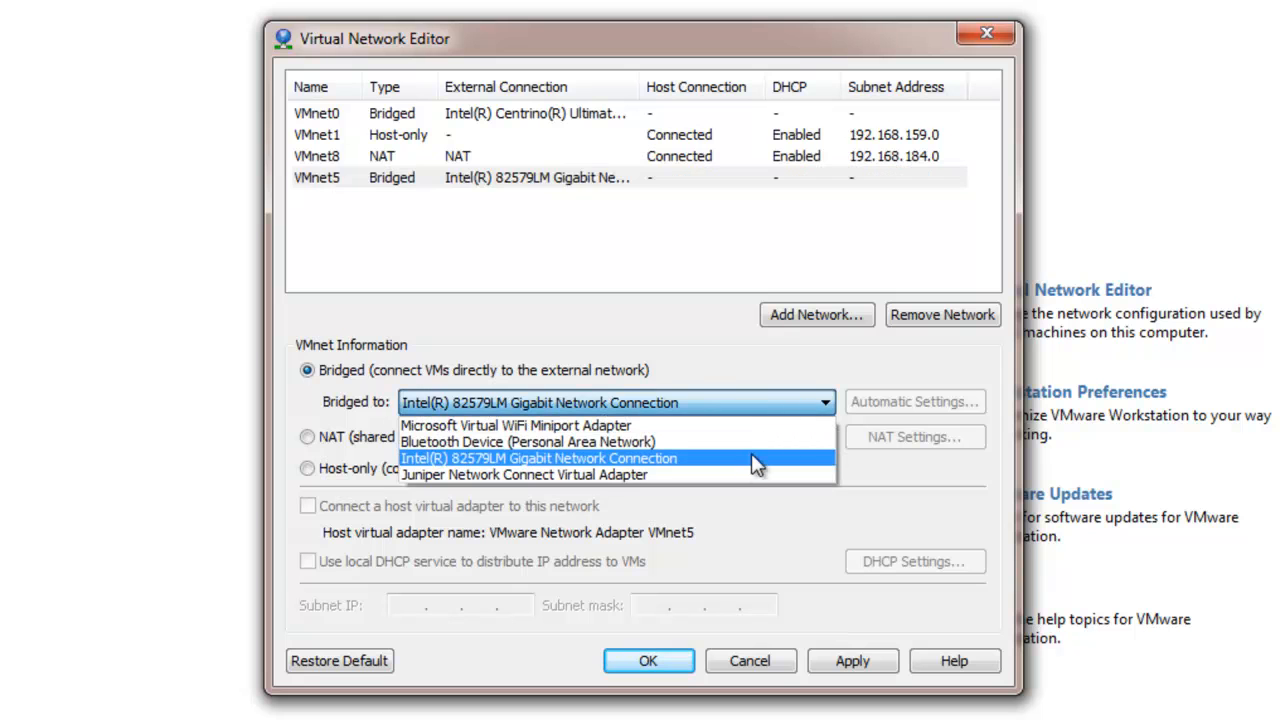
{"action": "mouse_move", "coordinate": [736, 474]}
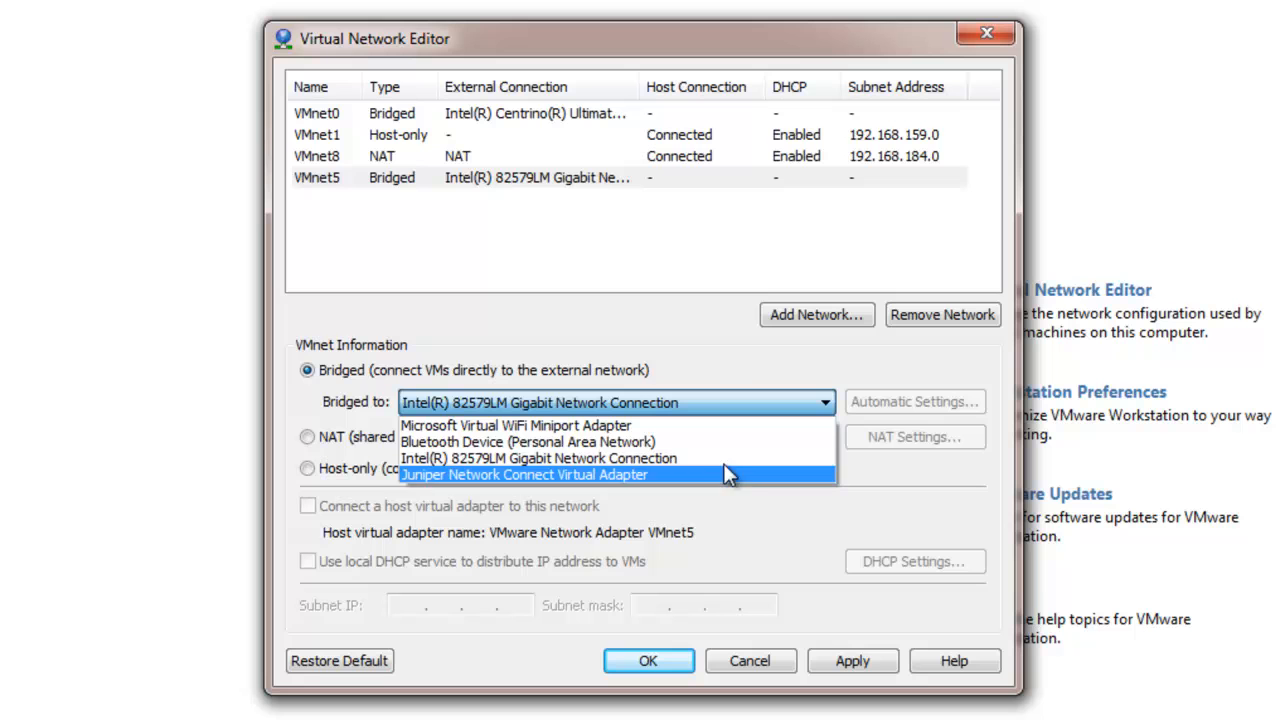
{"action": "mouse_move", "coordinate": [696, 488]}
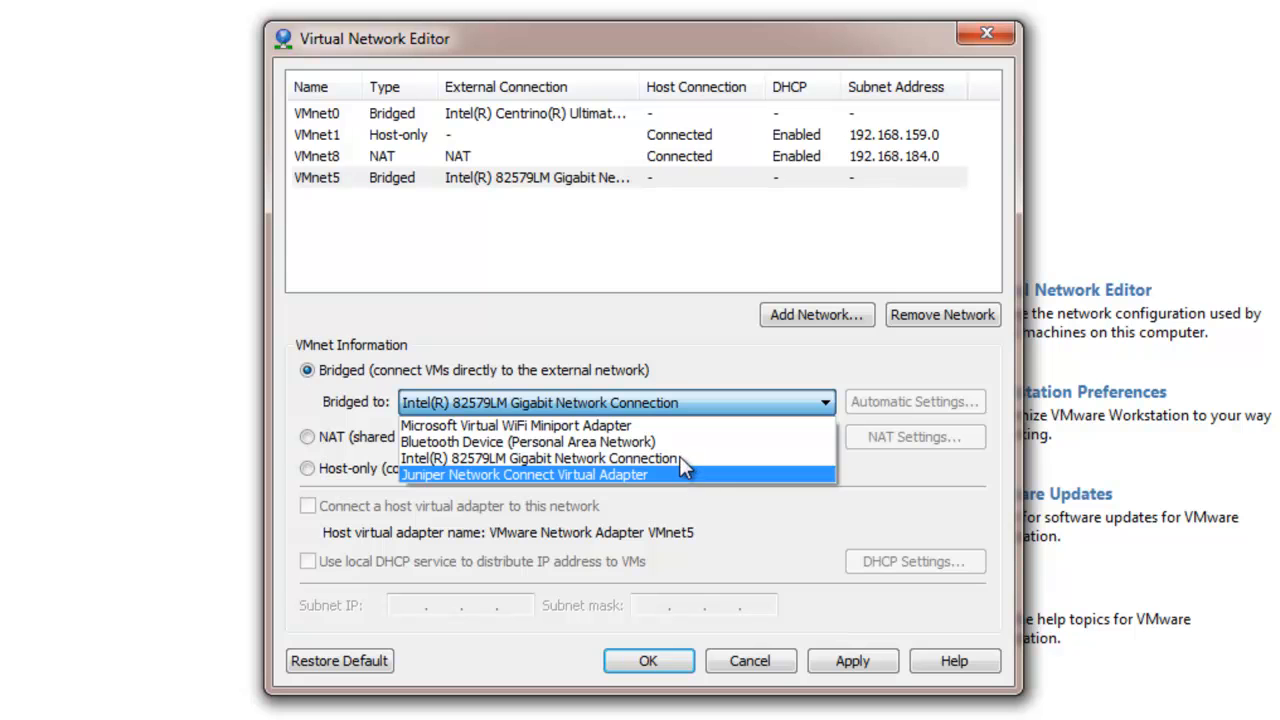
{"action": "mouse_move", "coordinate": [684, 458]}
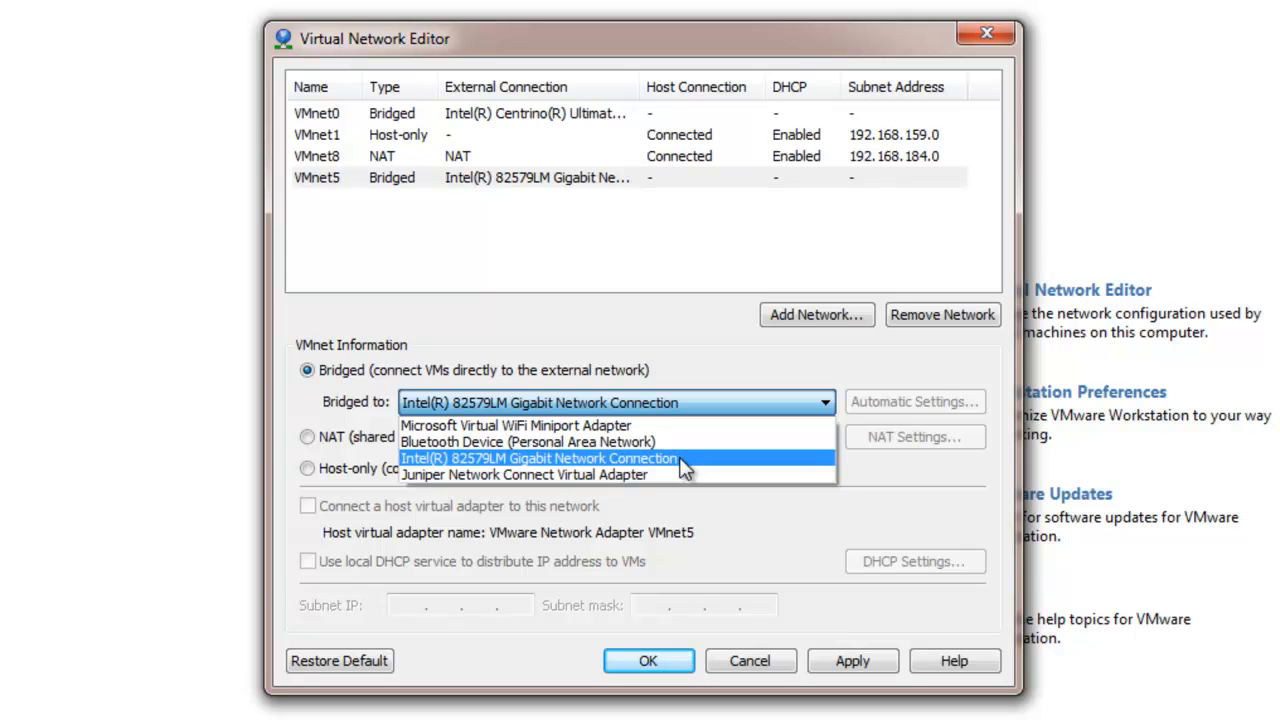
{"action": "left_click", "coordinate": [540, 456]}
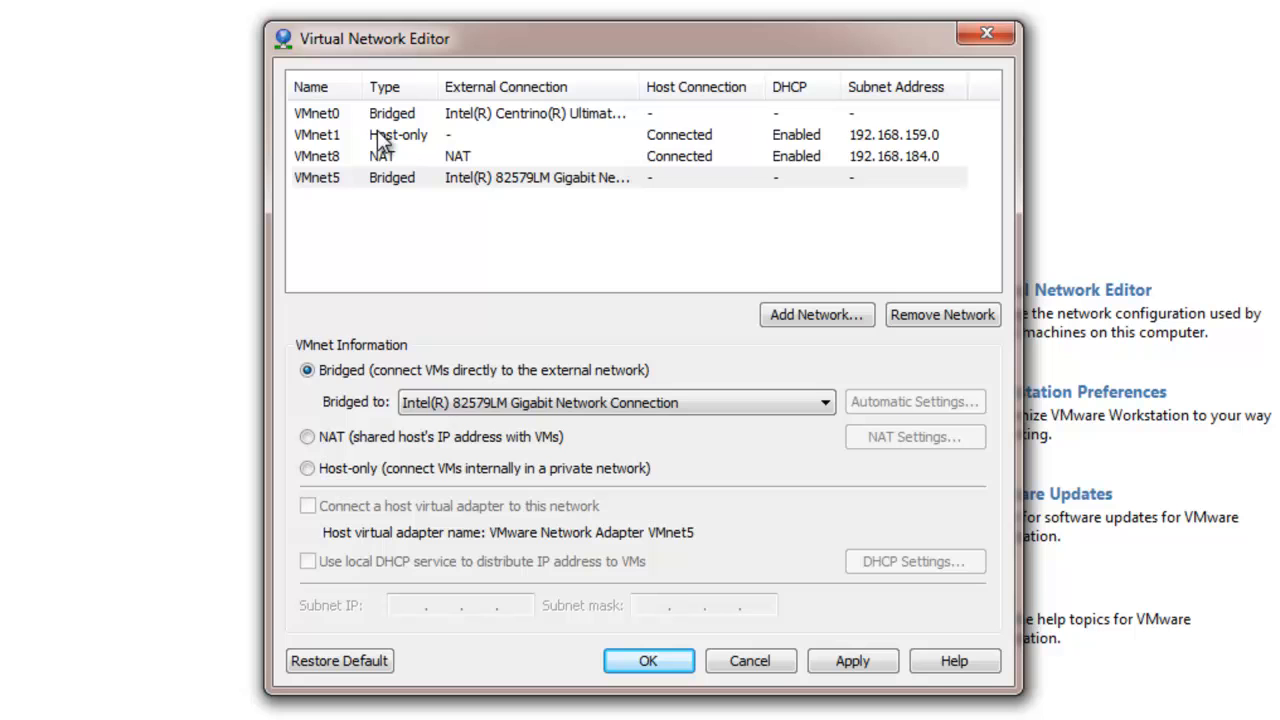
Select VMnet1 to show its host-only settings with local DHCP on subnet 192.168.159.0.
{"action": "left_click", "coordinate": [316, 134]}
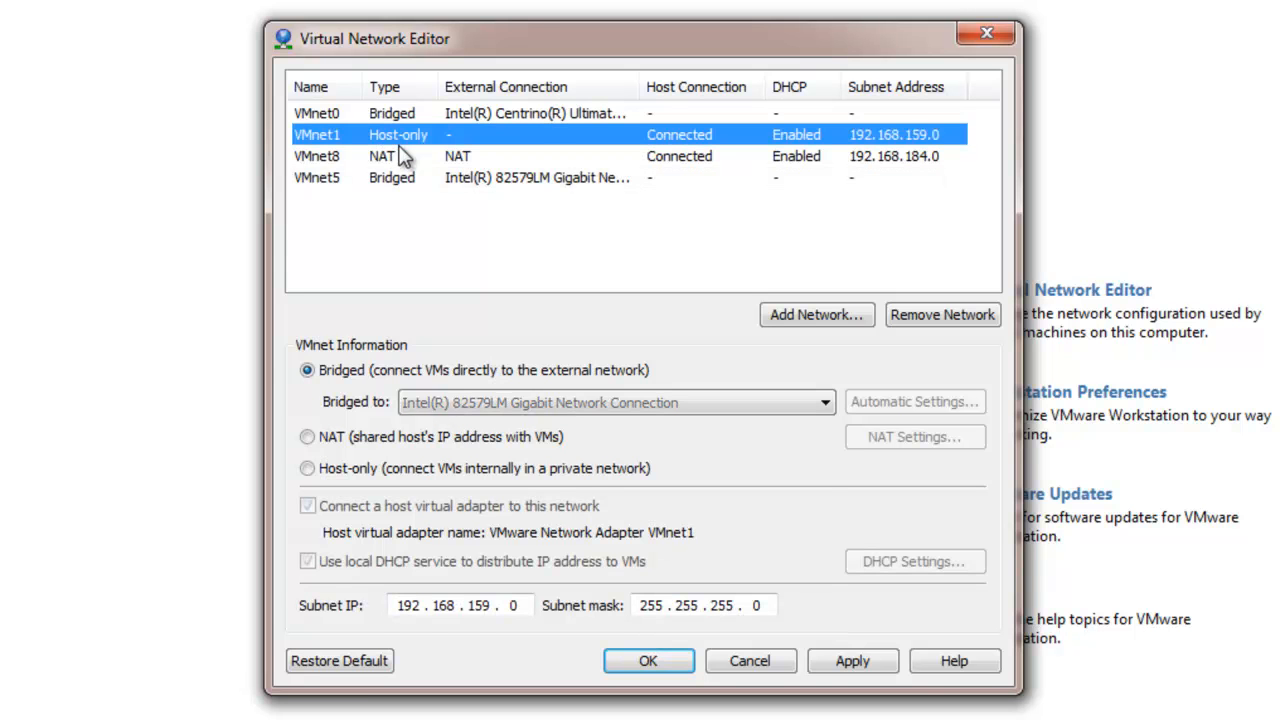
{"action": "left_click", "coordinate": [308, 468]}
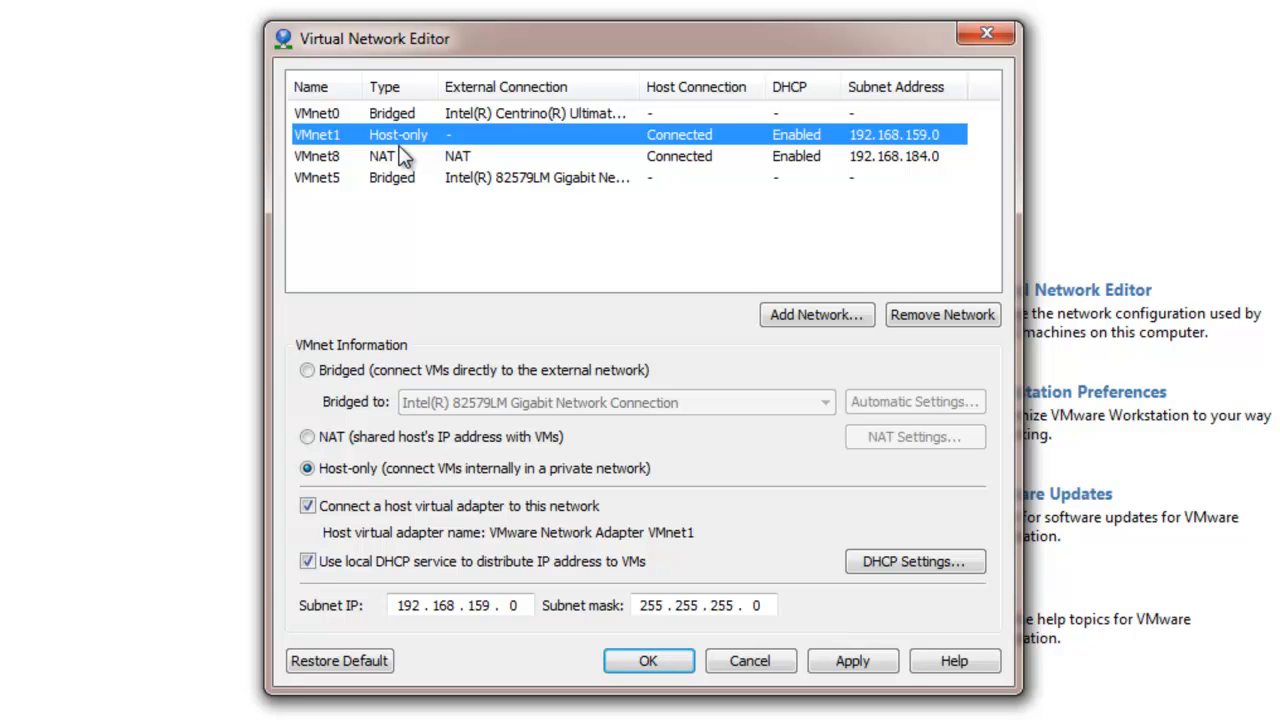
{"action": "mouse_move", "coordinate": [330, 528]}
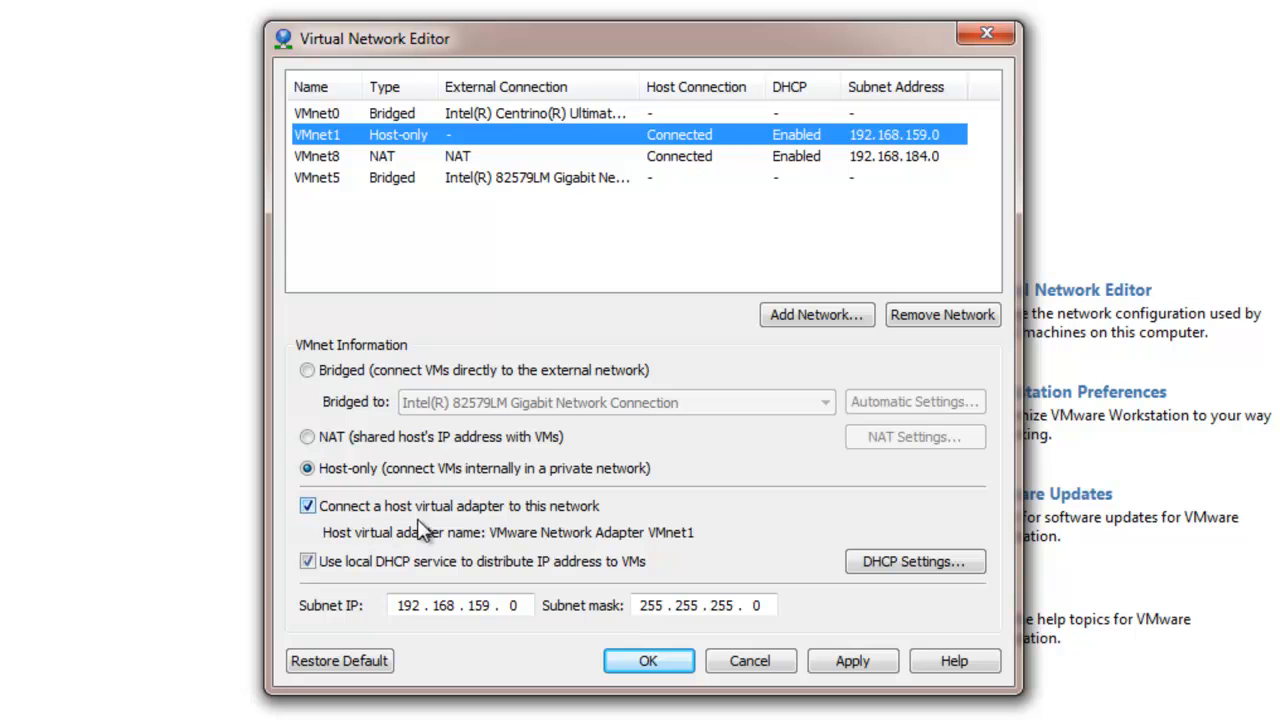
{"action": "mouse_move", "coordinate": [576, 524]}
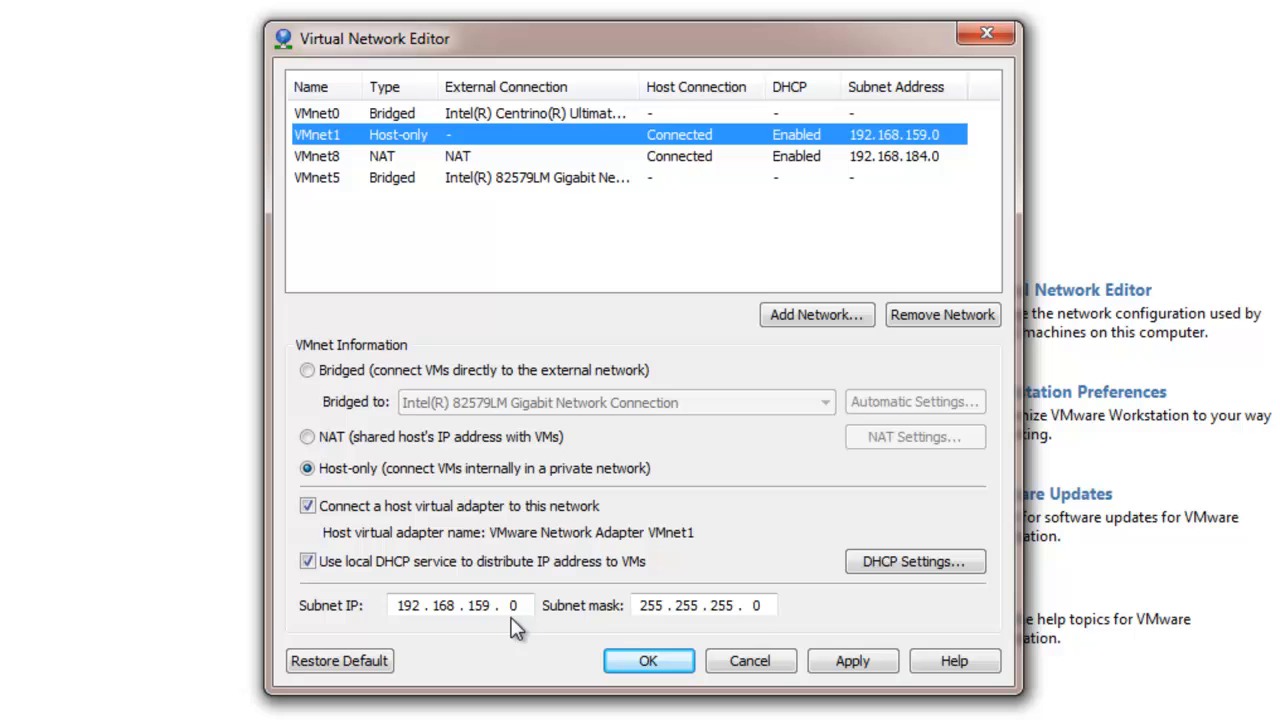
{"action": "mouse_move", "coordinate": [900, 560]}
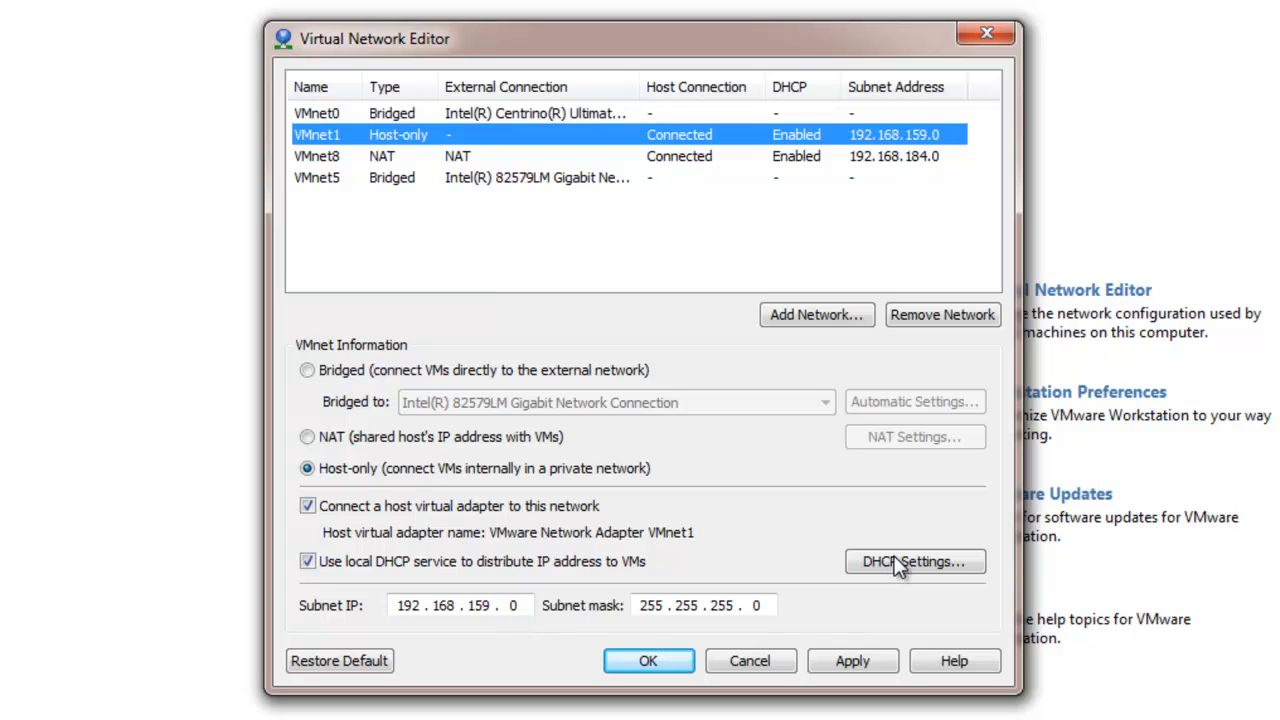
{"action": "mouse_move", "coordinate": [840, 620]}
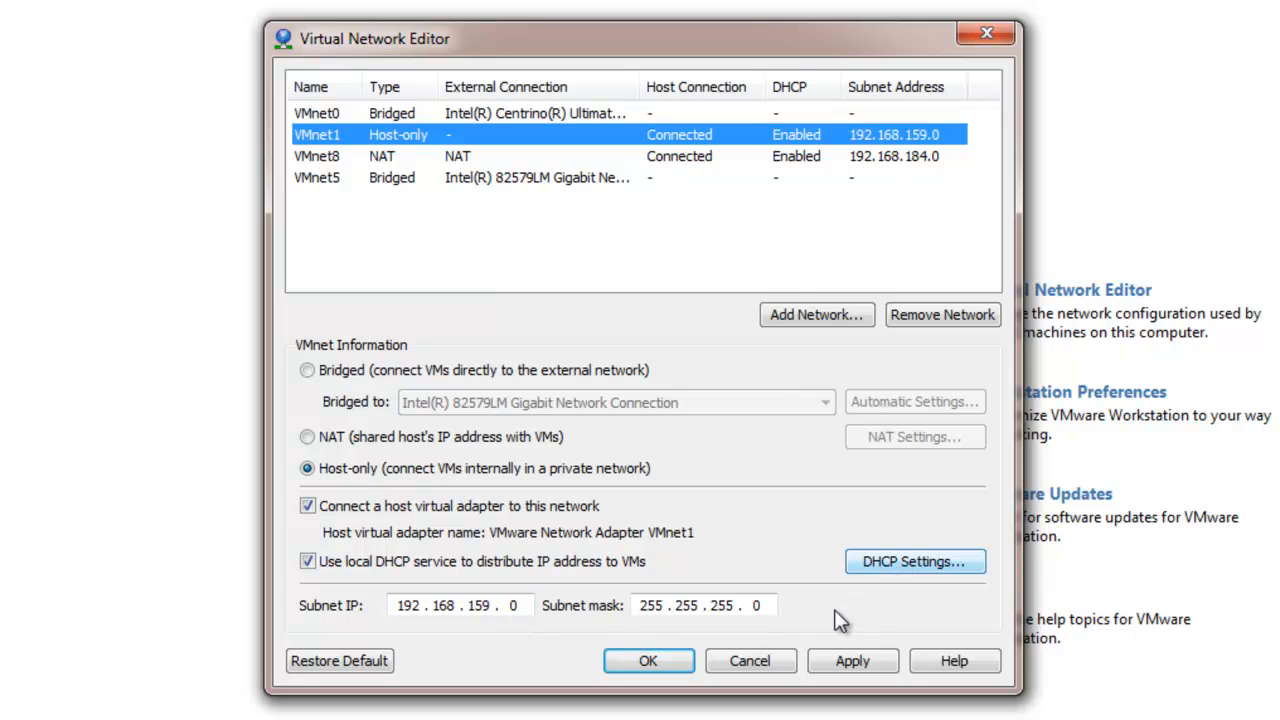
{"action": "left_click", "coordinate": [912, 560]}
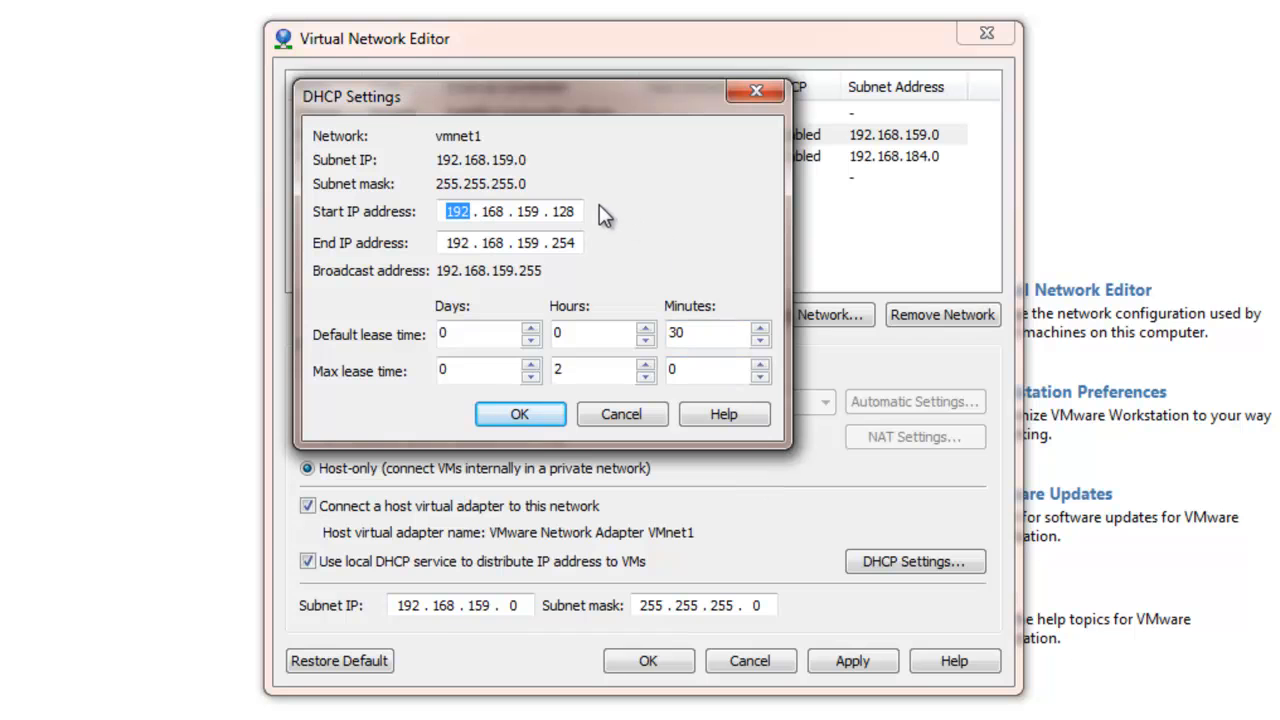
{"action": "mouse_move", "coordinate": [590, 252]}
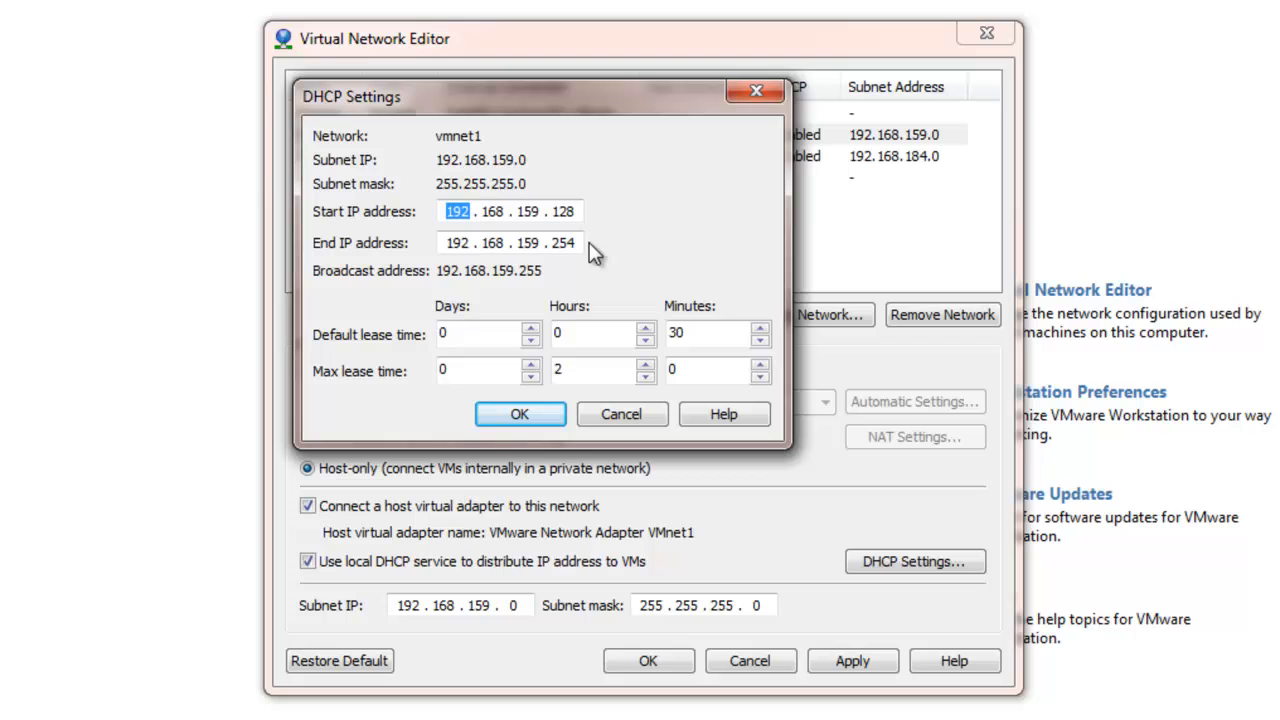
{"action": "mouse_move", "coordinate": [404, 336]}
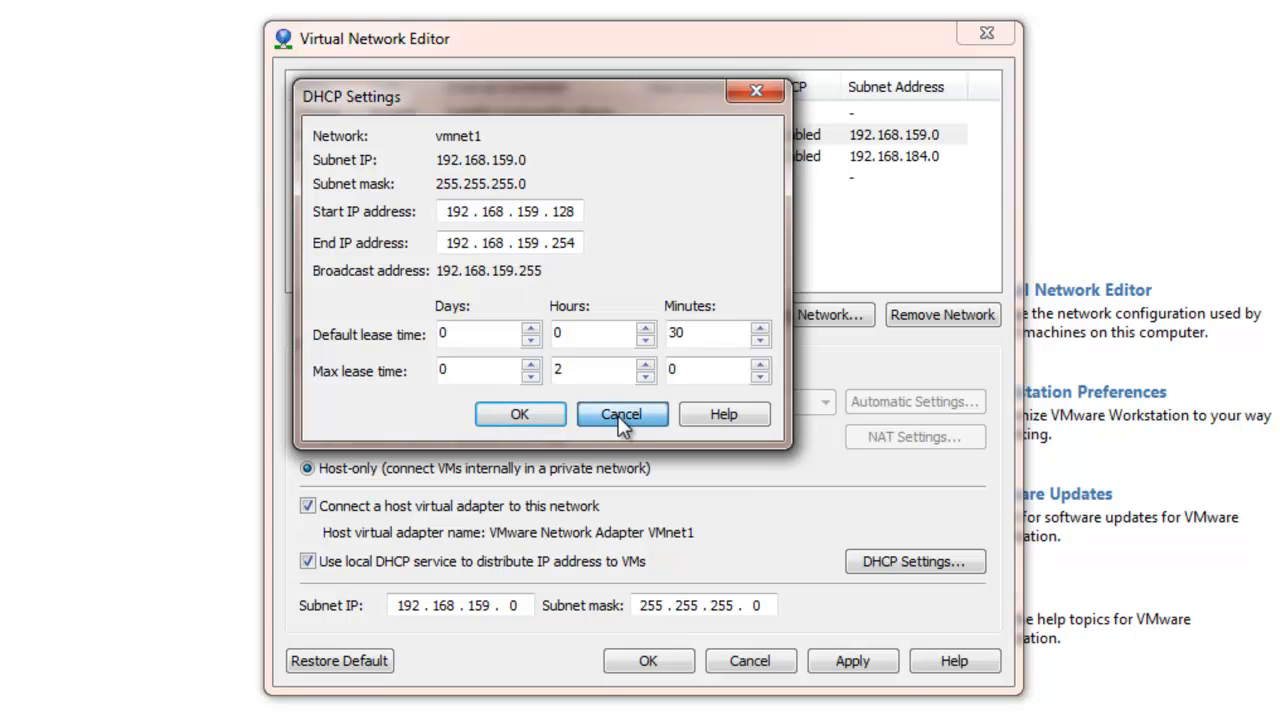
{"action": "left_click", "coordinate": [620, 414]}
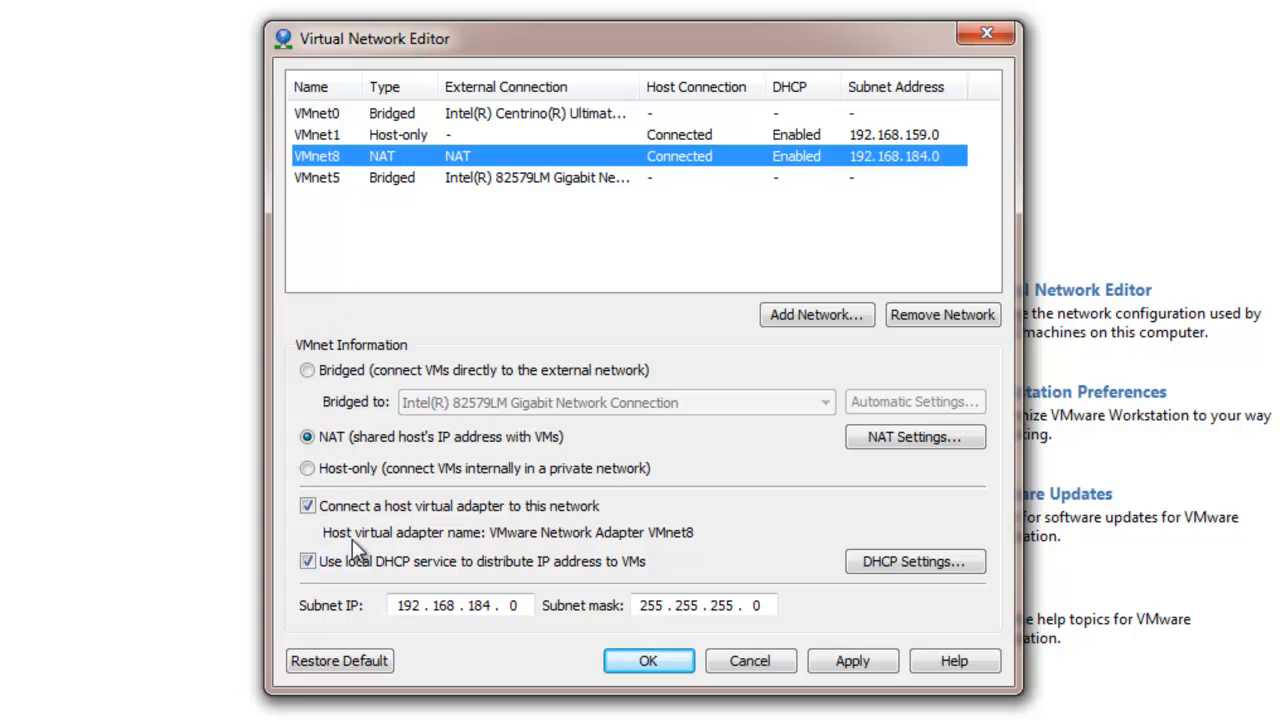
{"action": "mouse_move", "coordinate": [332, 522]}
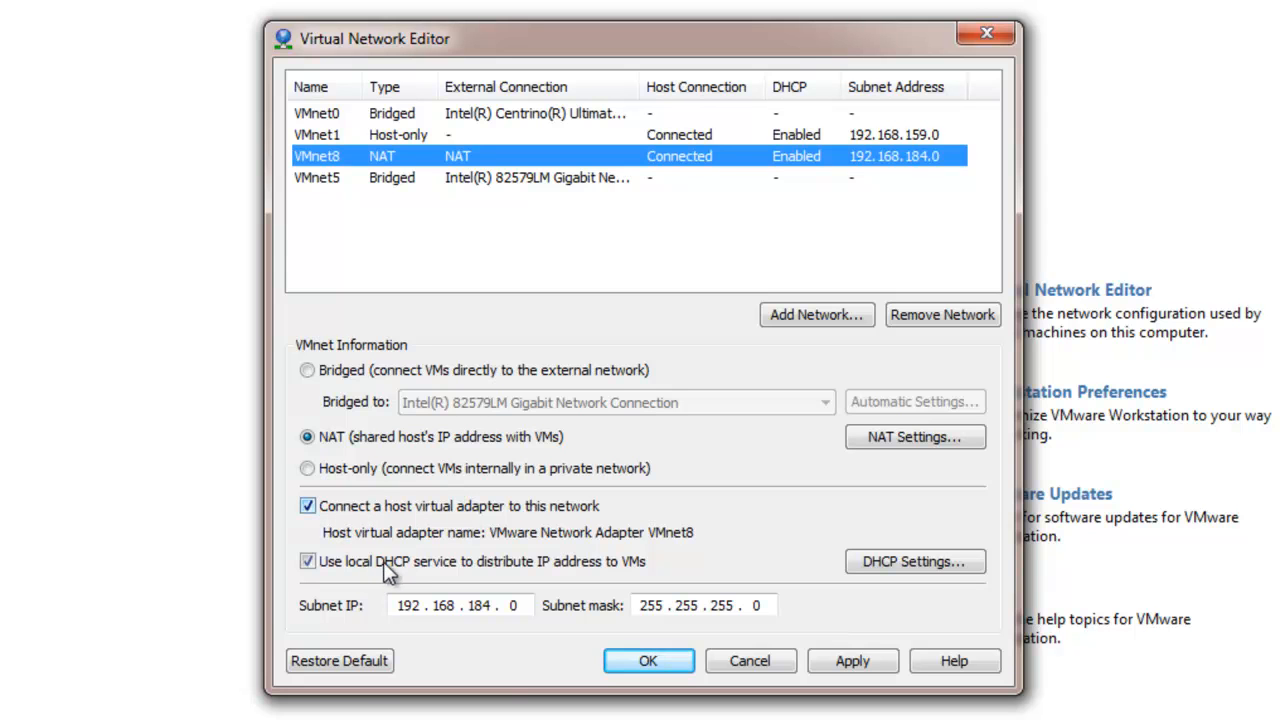
{"action": "mouse_move", "coordinate": [350, 624]}
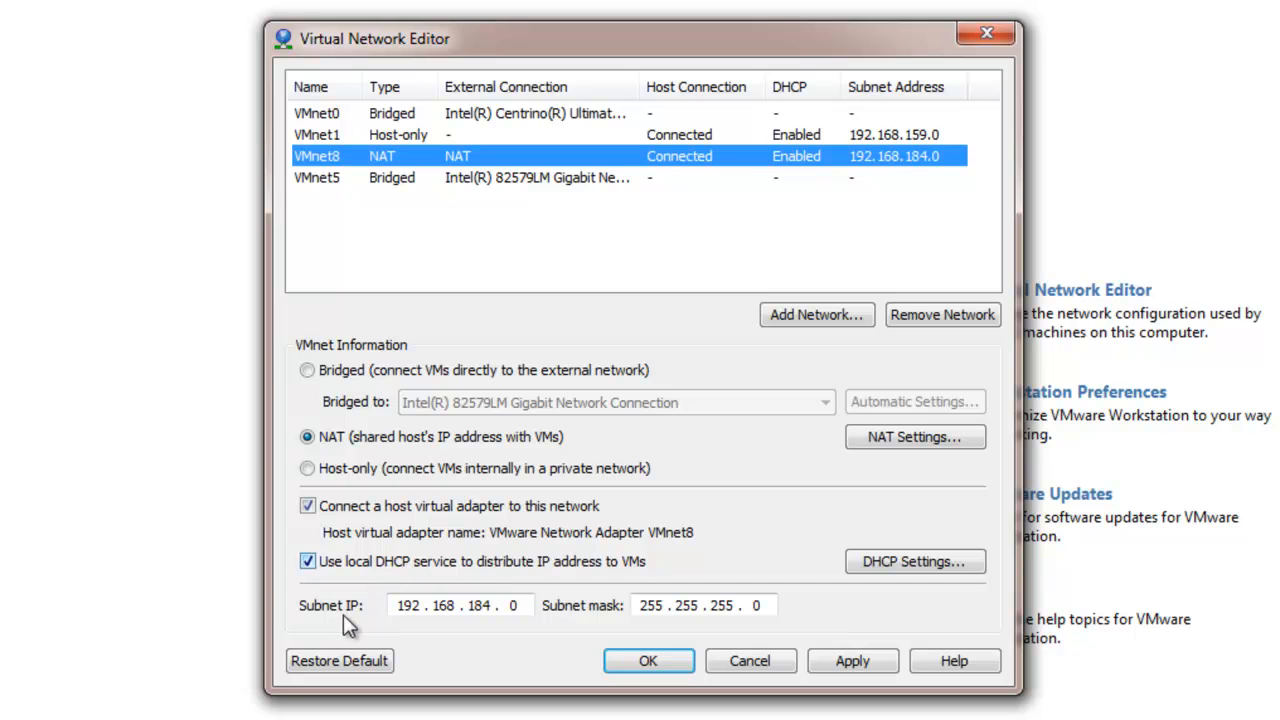
{"action": "mouse_move", "coordinate": [552, 636]}
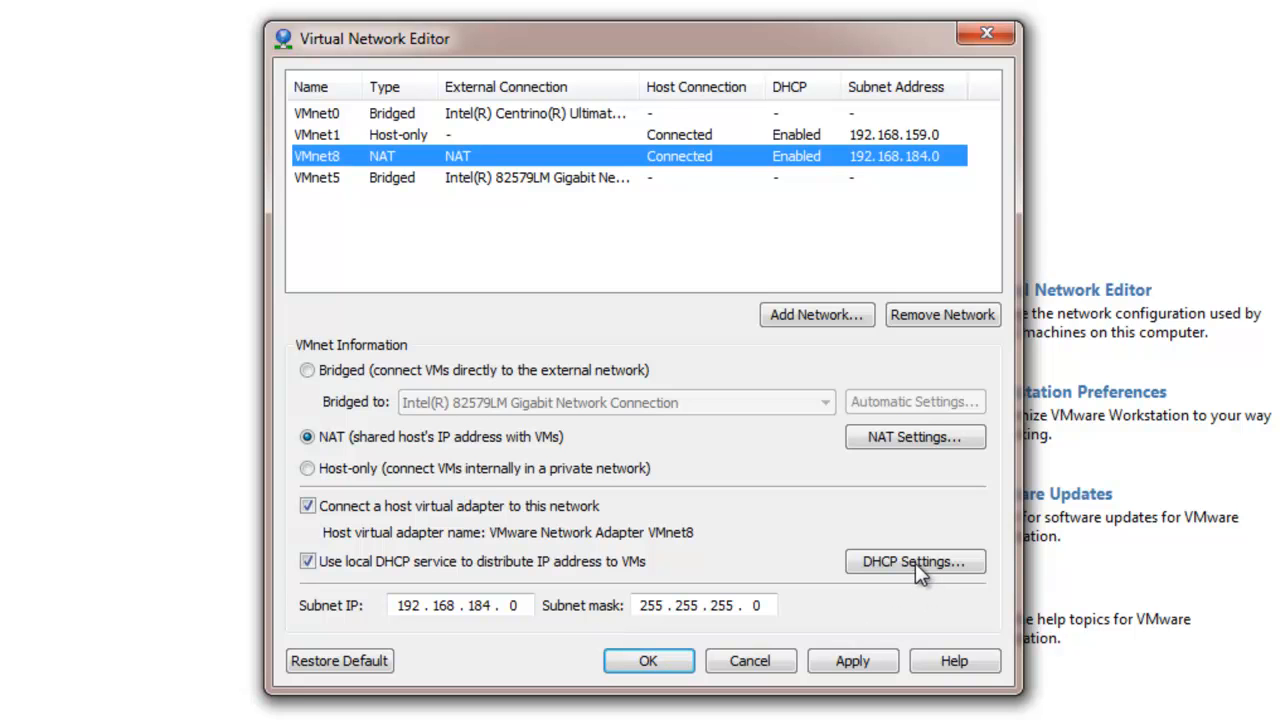
{"action": "mouse_move", "coordinate": [916, 460]}
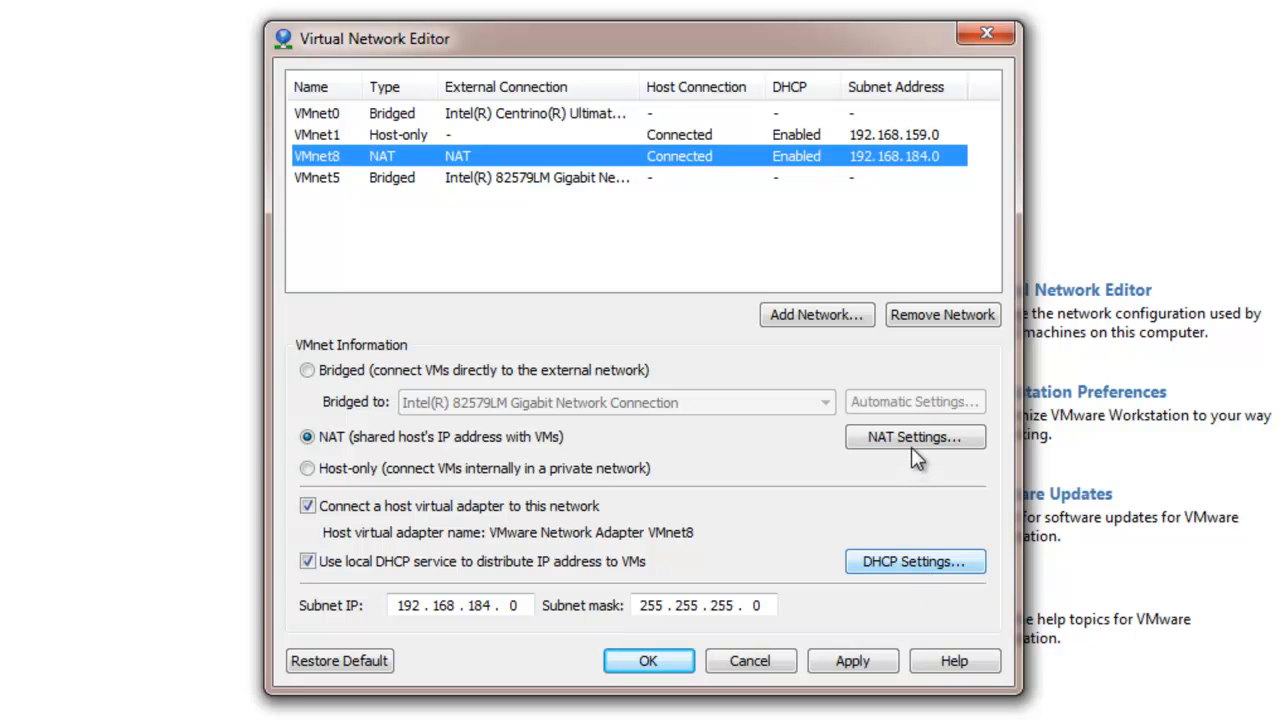
Enter VMnet8's NAT settings (gateway 192.168.184.2) and start a new port forwarding rule.
{"action": "left_click", "coordinate": [912, 436]}
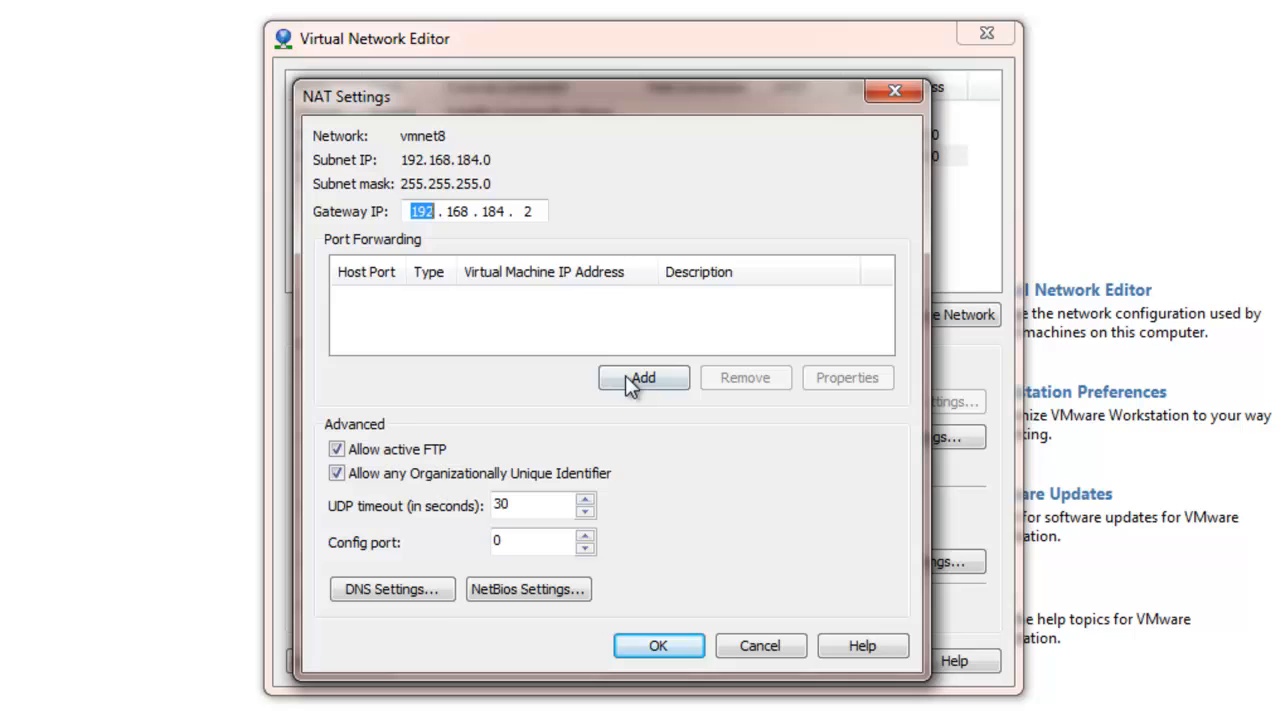
{"action": "left_click", "coordinate": [644, 376]}
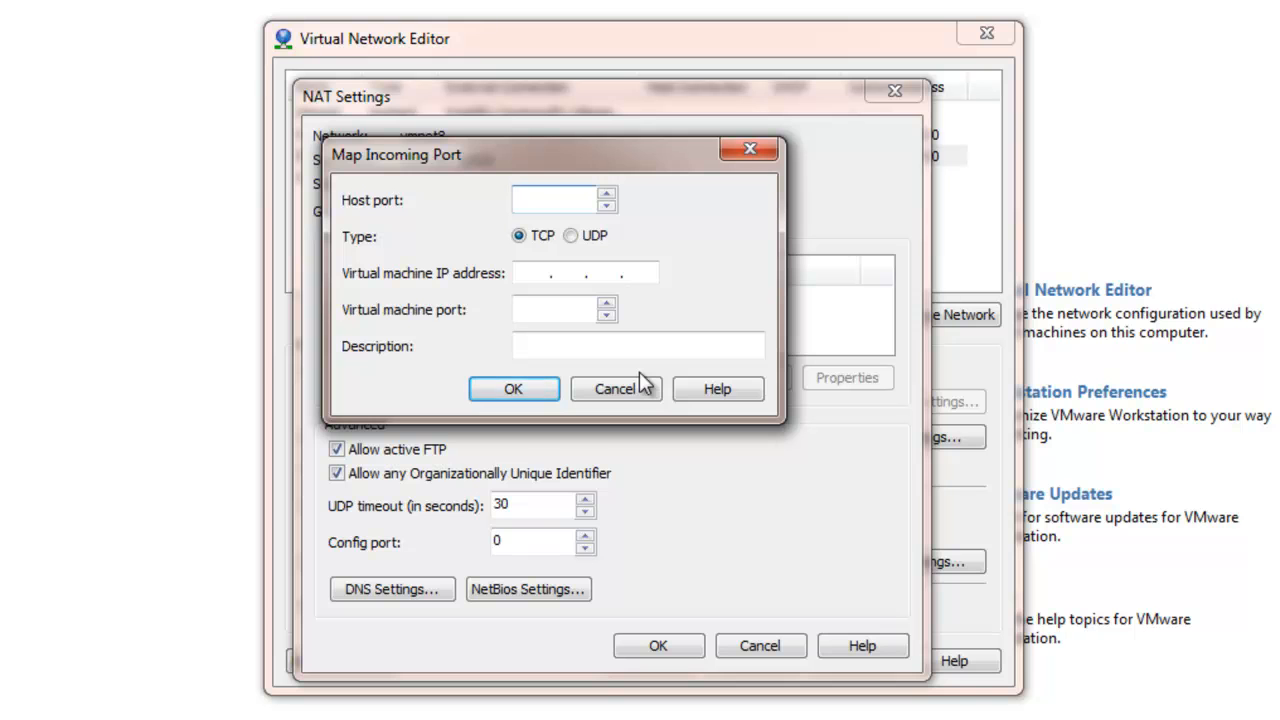
Forward TCP host port 10021 to 192.168.184.44 port 21 with description FTP.
{"action": "type", "text": "10021"}
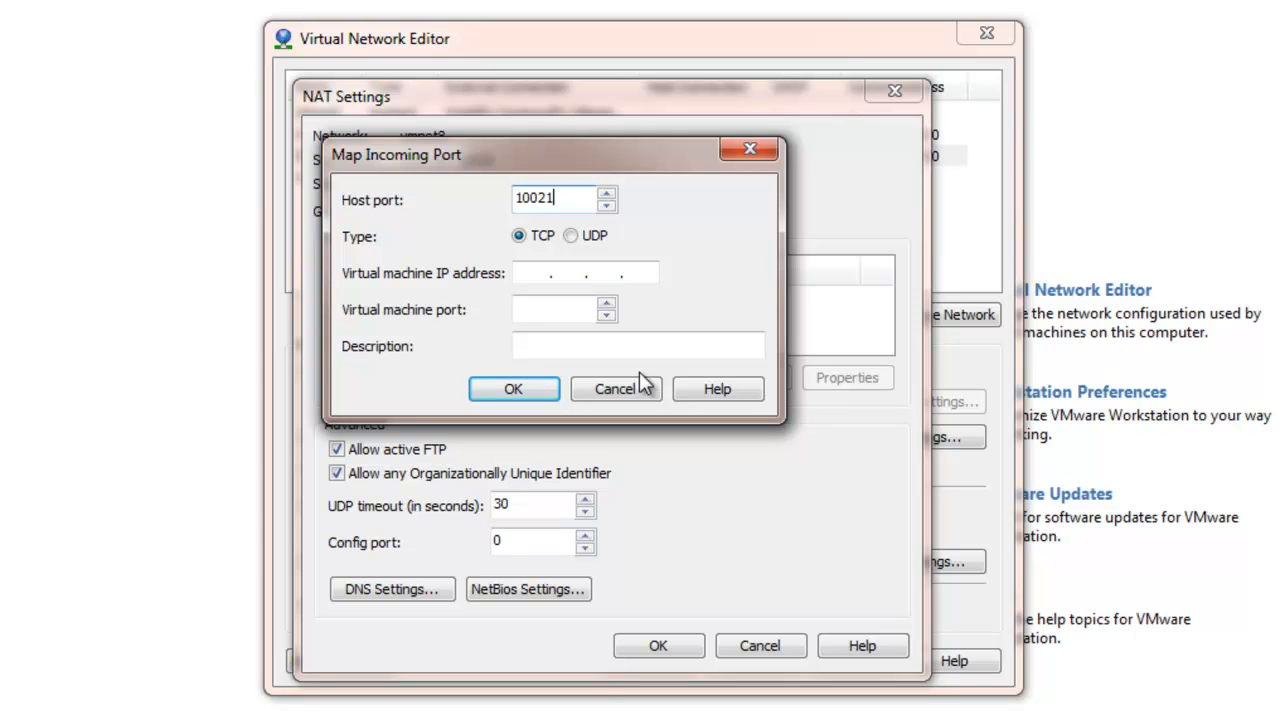
{"action": "left_click", "coordinate": [584, 272]}
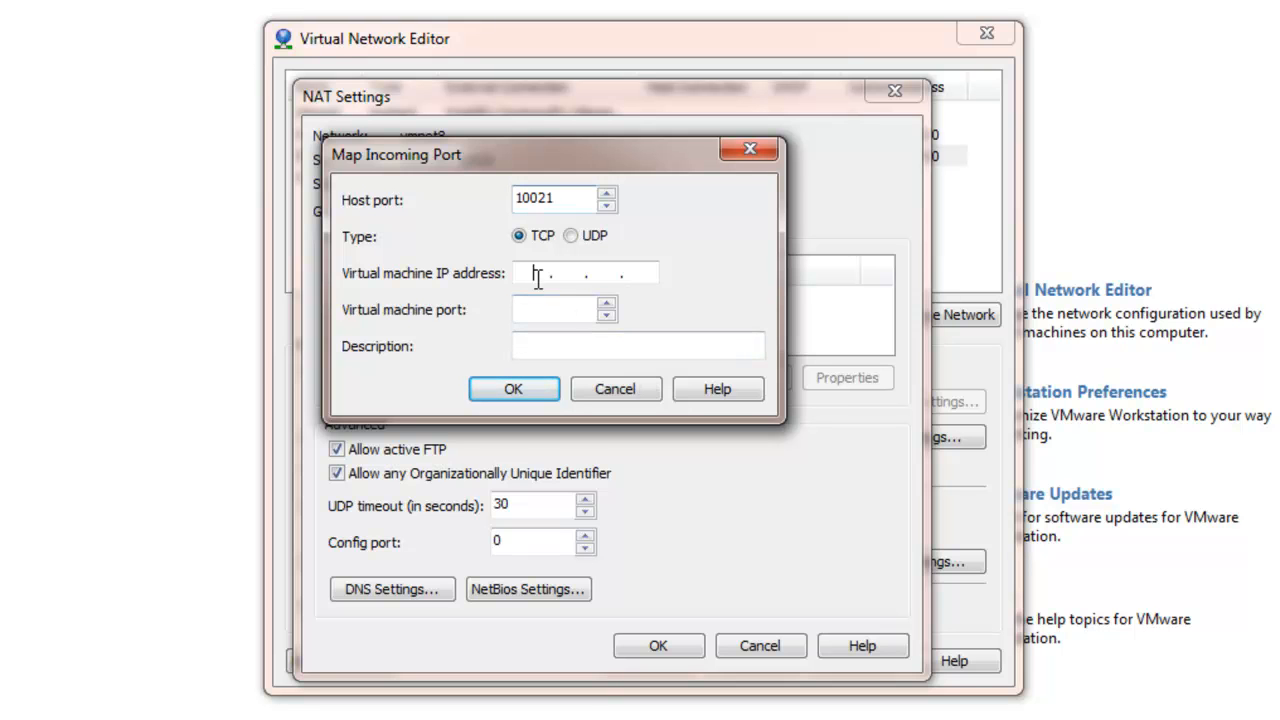
{"action": "type", "text": "192"}
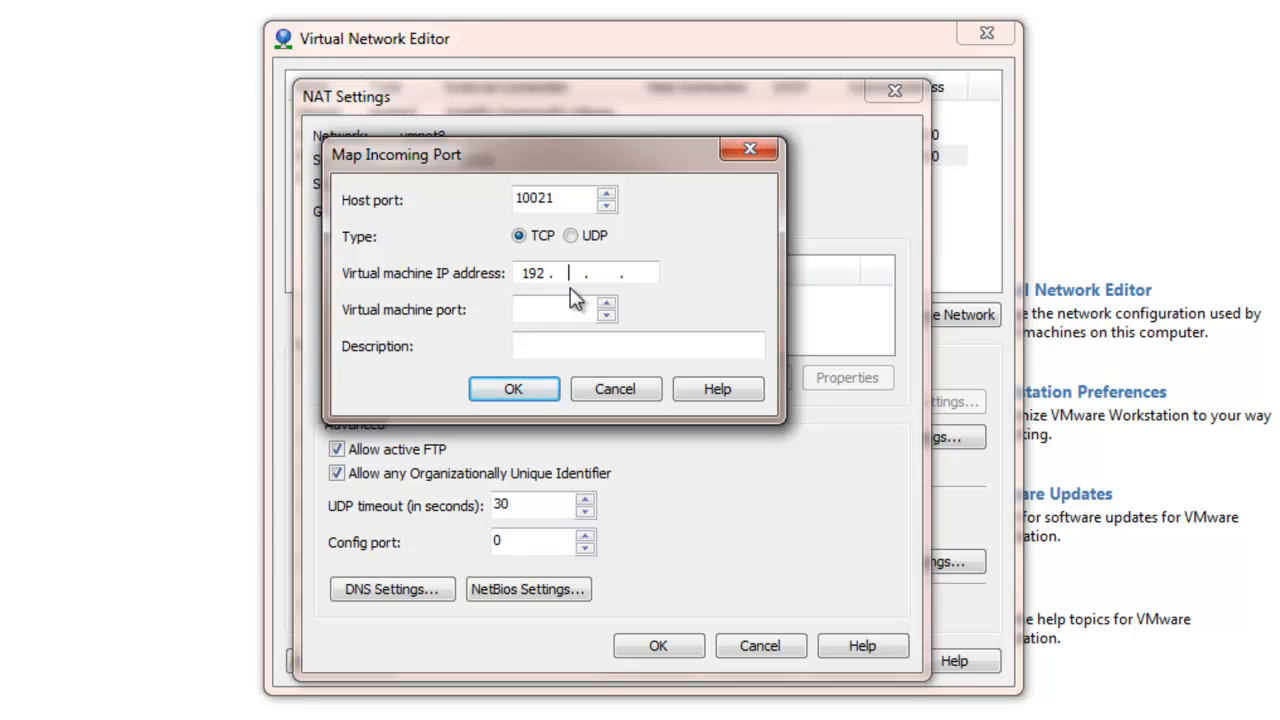
{"action": "type", "text": "168.18"}
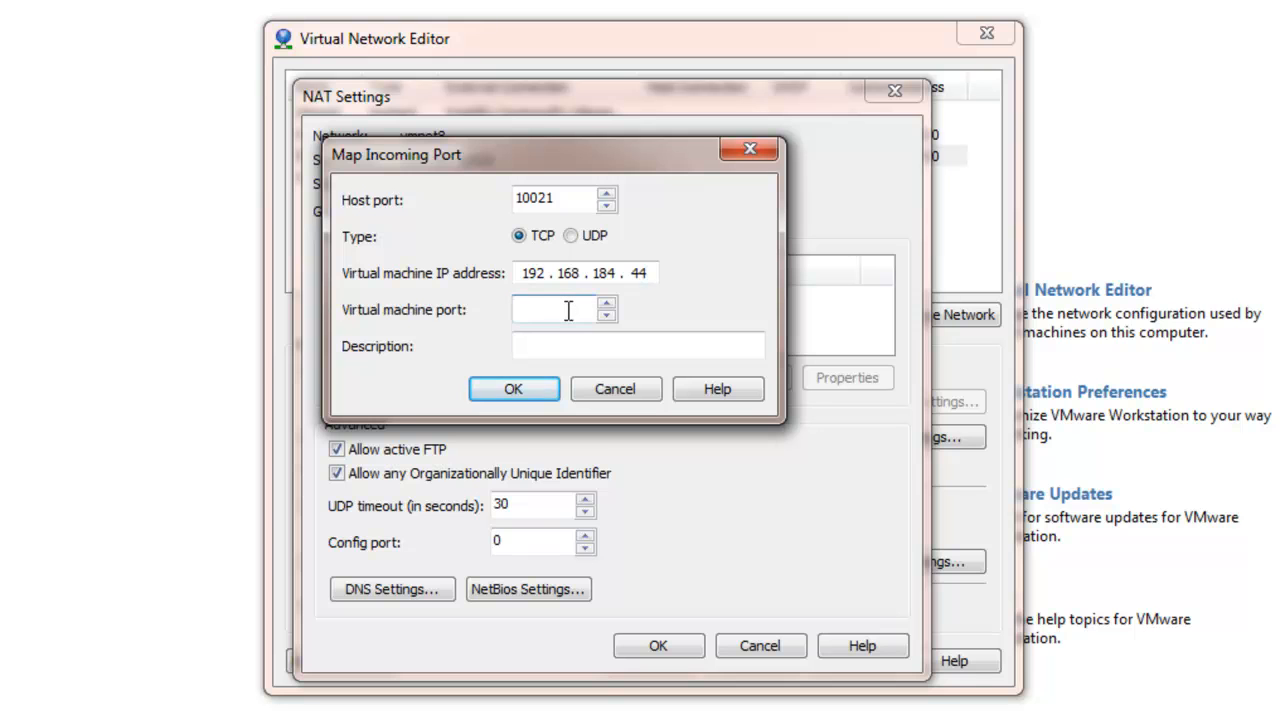
{"action": "type", "text": "21"}
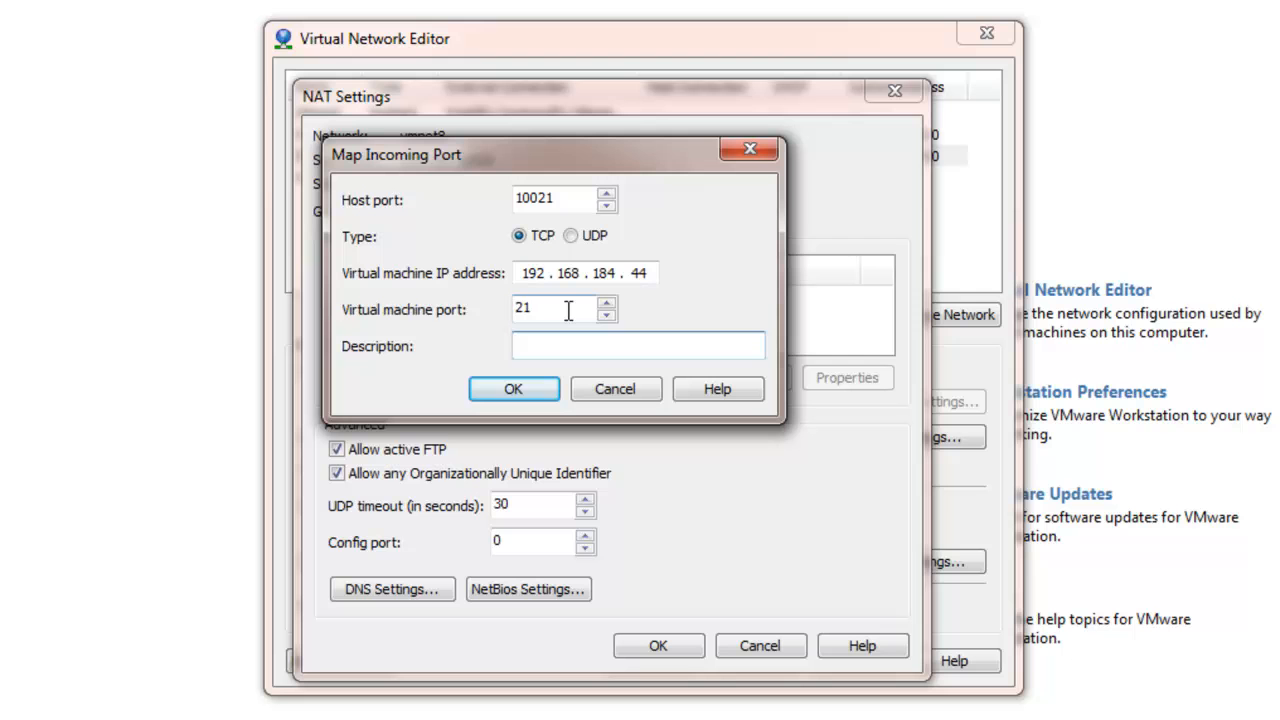
{"action": "type", "text": "FTP"}
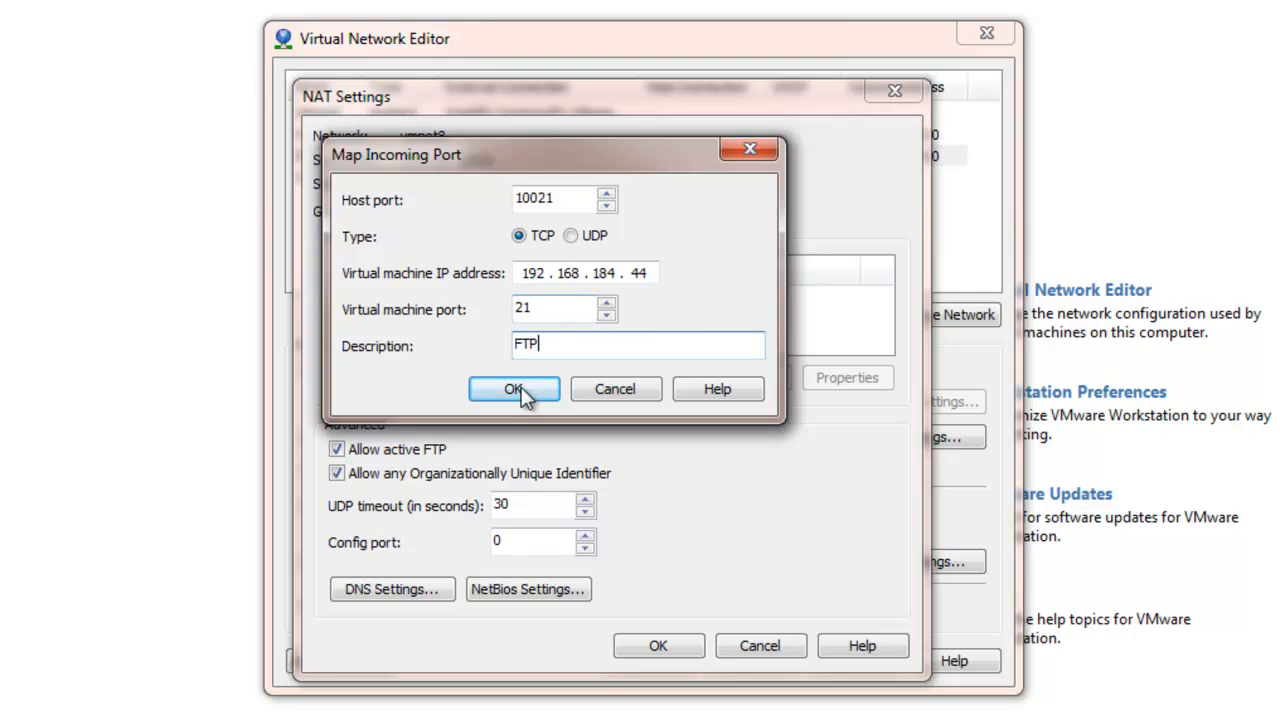
{"action": "left_click", "coordinate": [514, 388]}
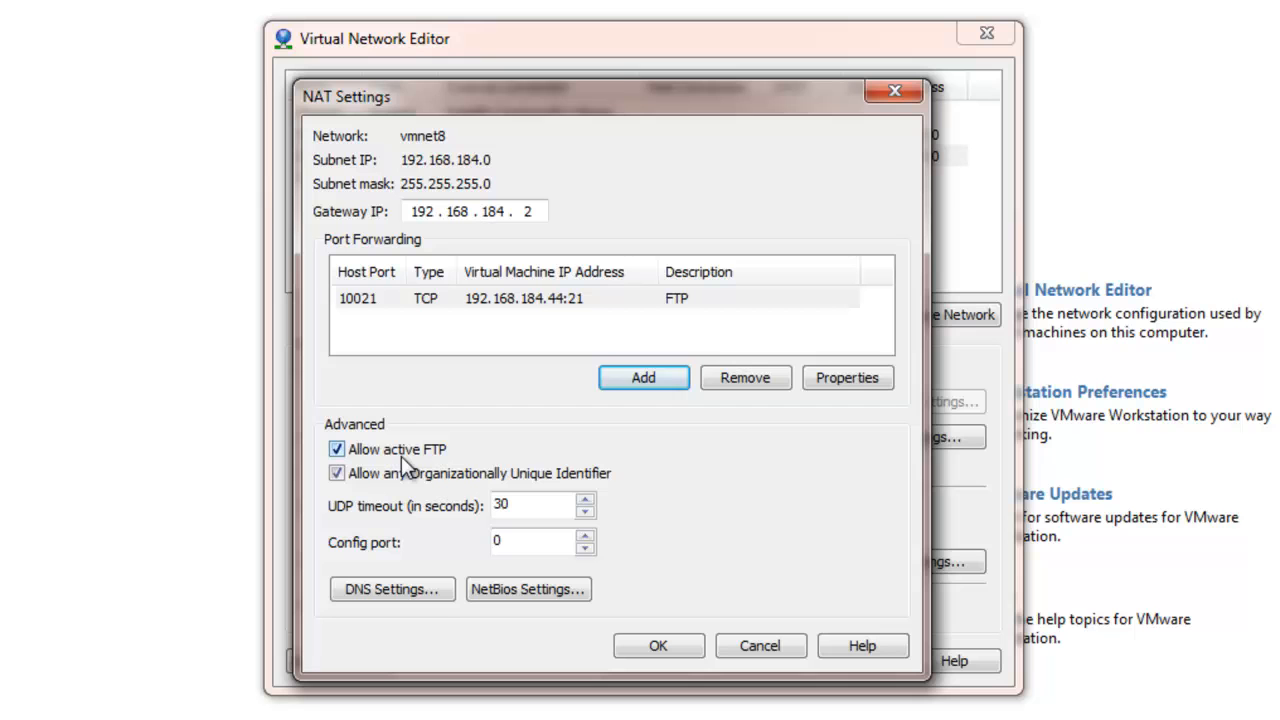
{"action": "mouse_move", "coordinate": [432, 468]}
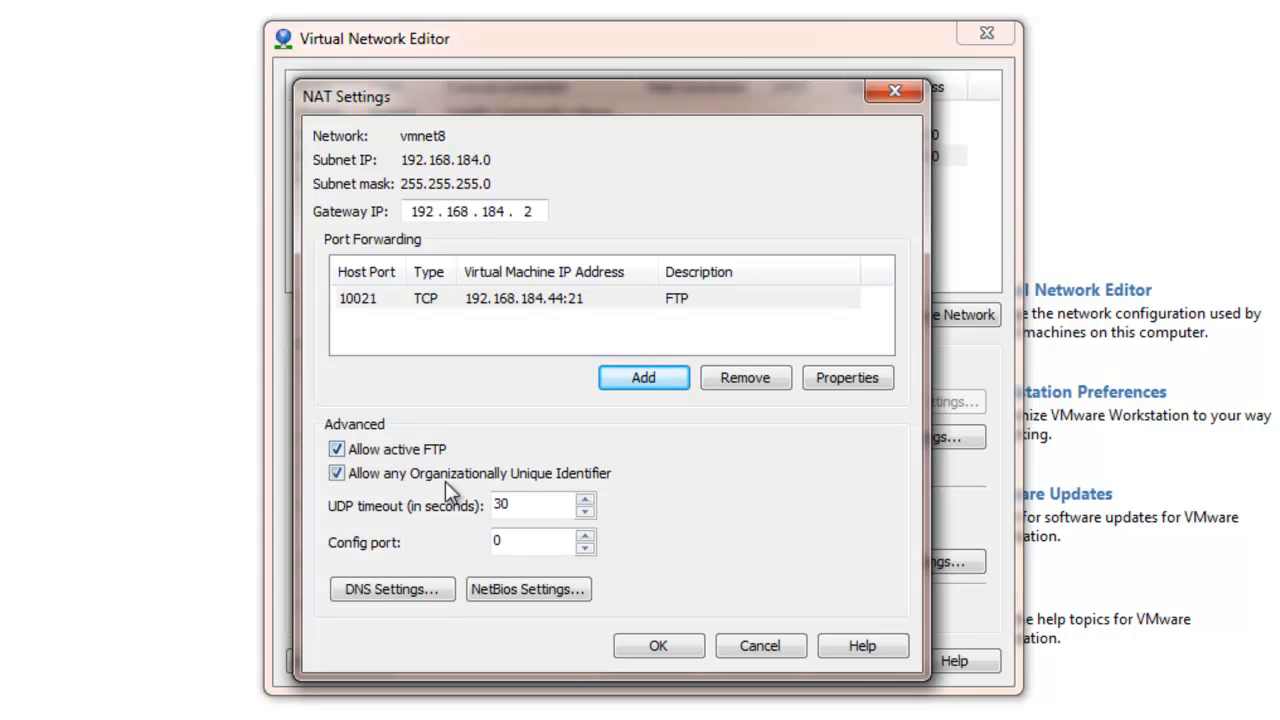
Turn off DNS auto-detect and set preferred 192.168.184.10 and alternate 192.168.184.2.
{"action": "left_click", "coordinate": [392, 588]}
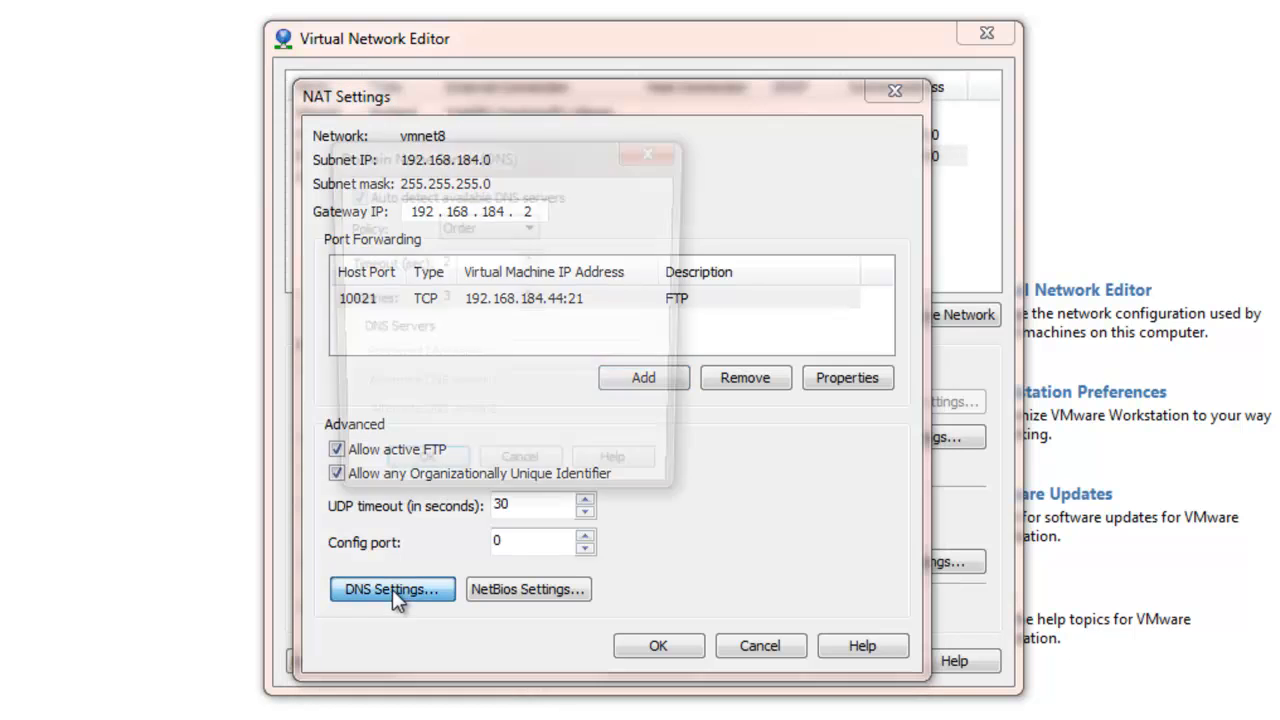
{"action": "left_click", "coordinate": [392, 588]}
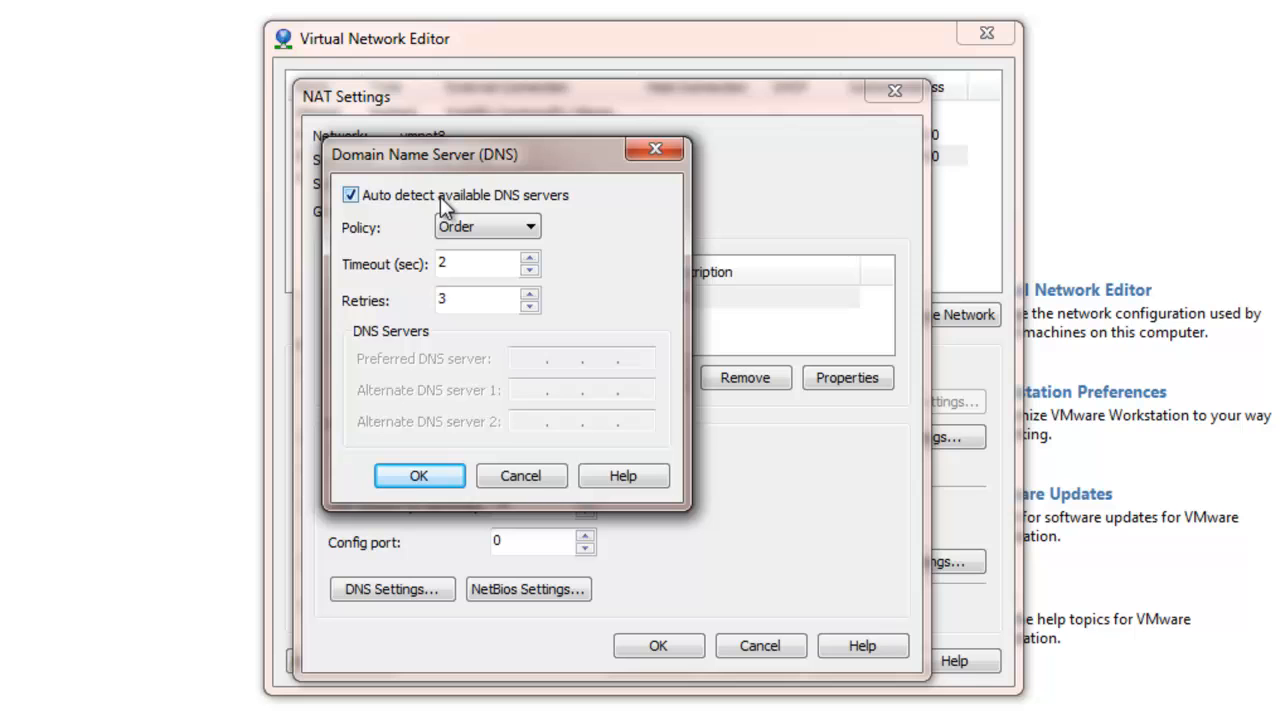
{"action": "left_click", "coordinate": [350, 194]}
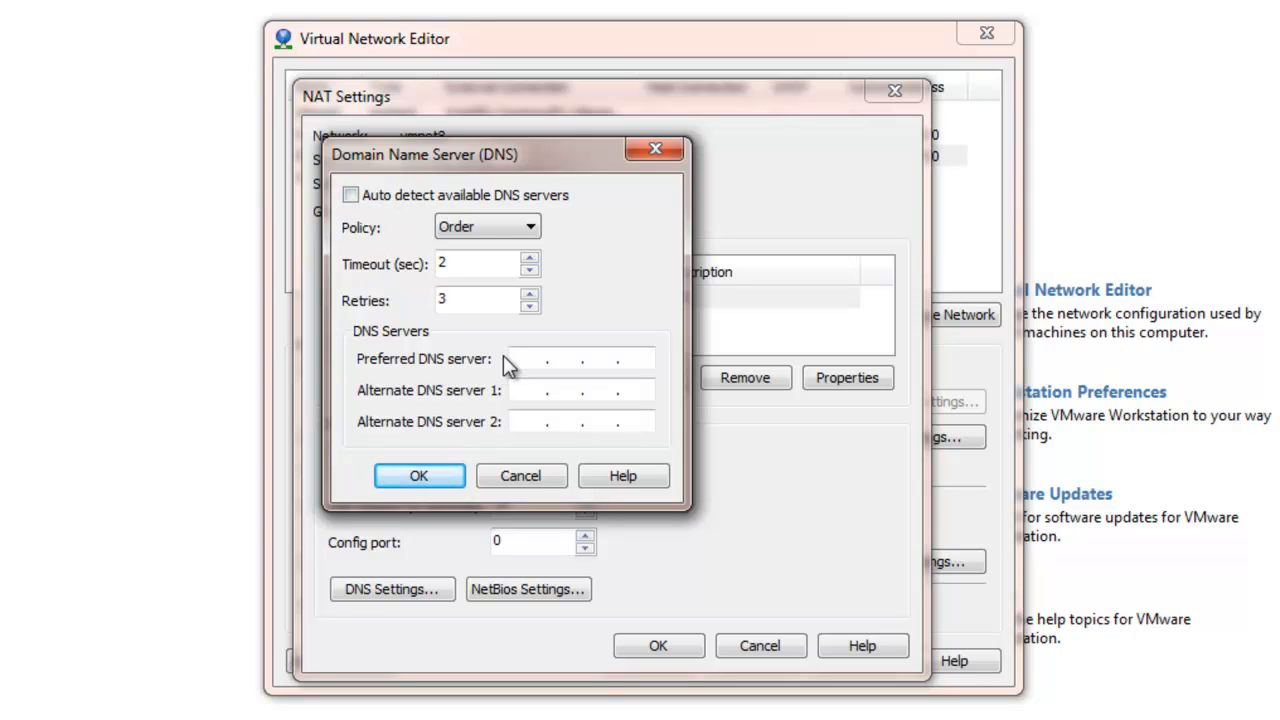
{"action": "left_click", "coordinate": [532, 360]}
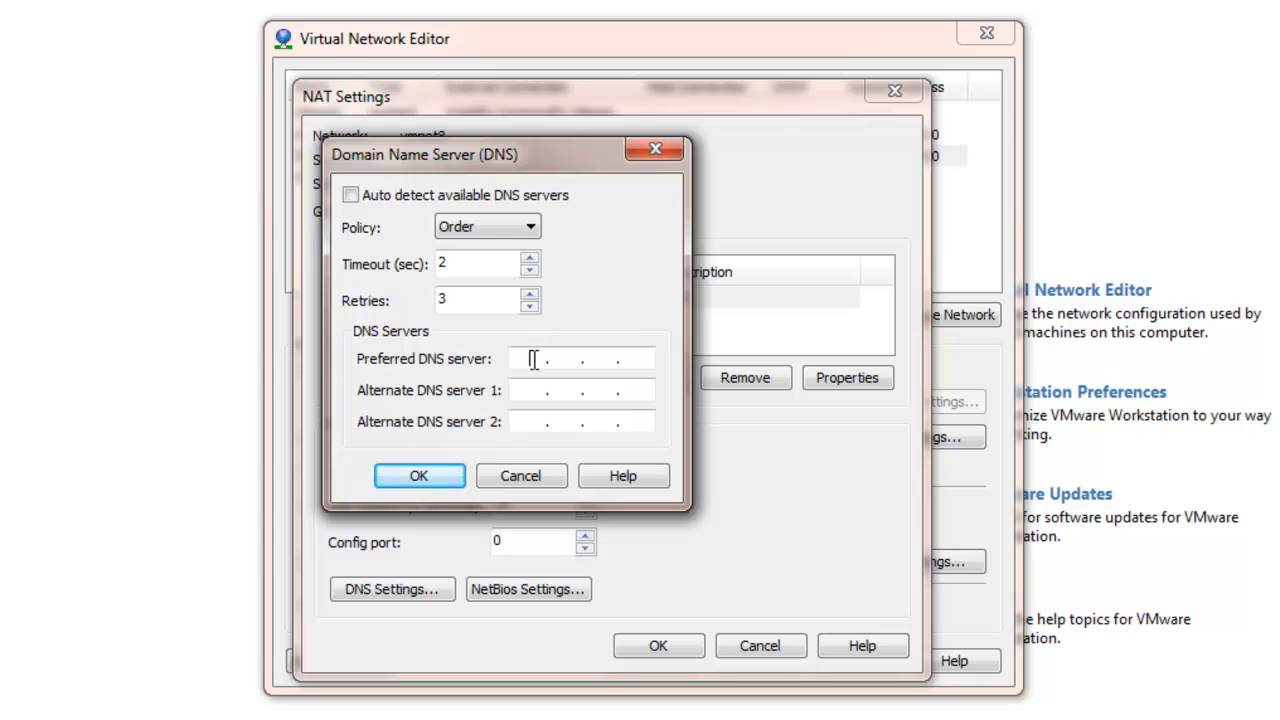
{"action": "type", "text": "192.1"}
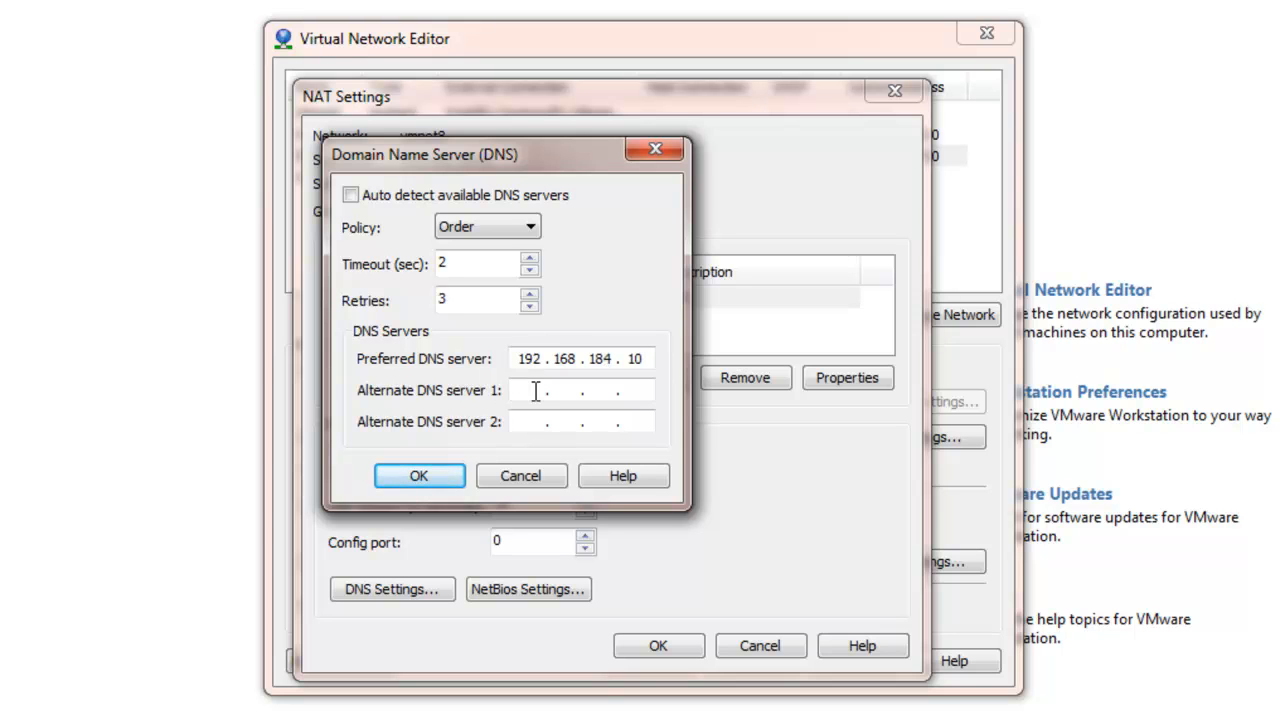
{"action": "type", "text": "192.168"}
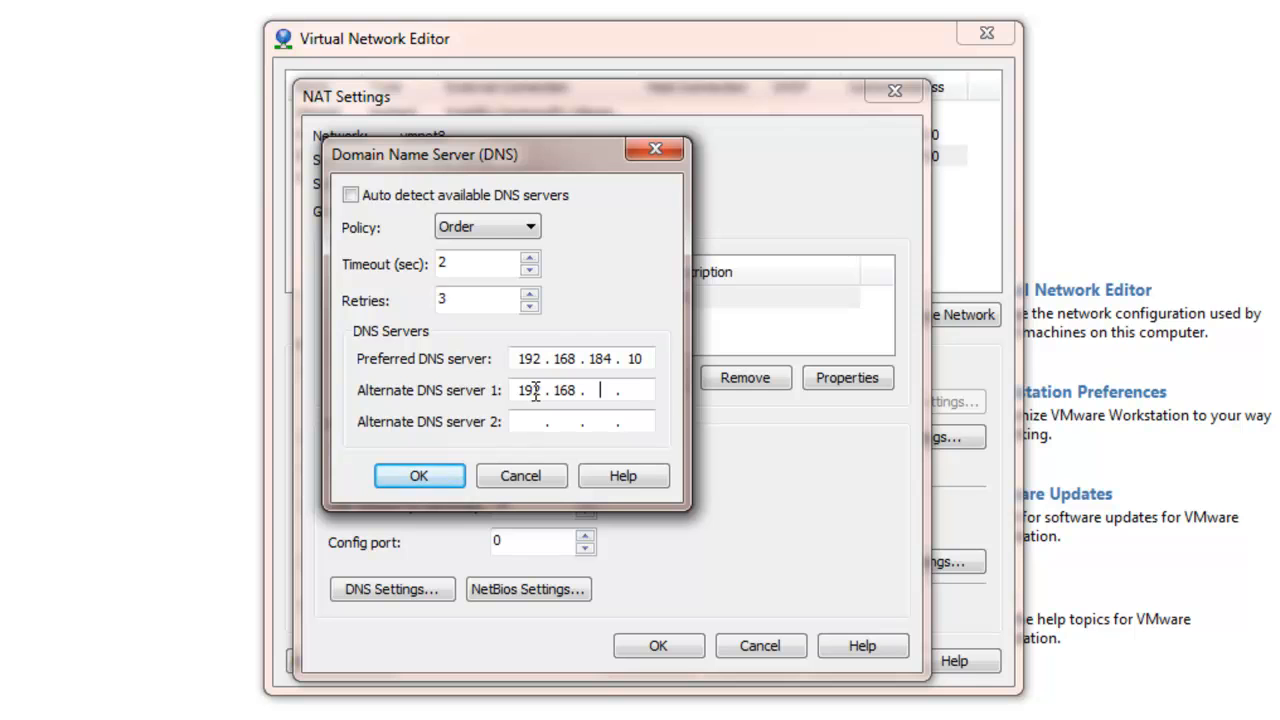
{"action": "type", "text": "184"}
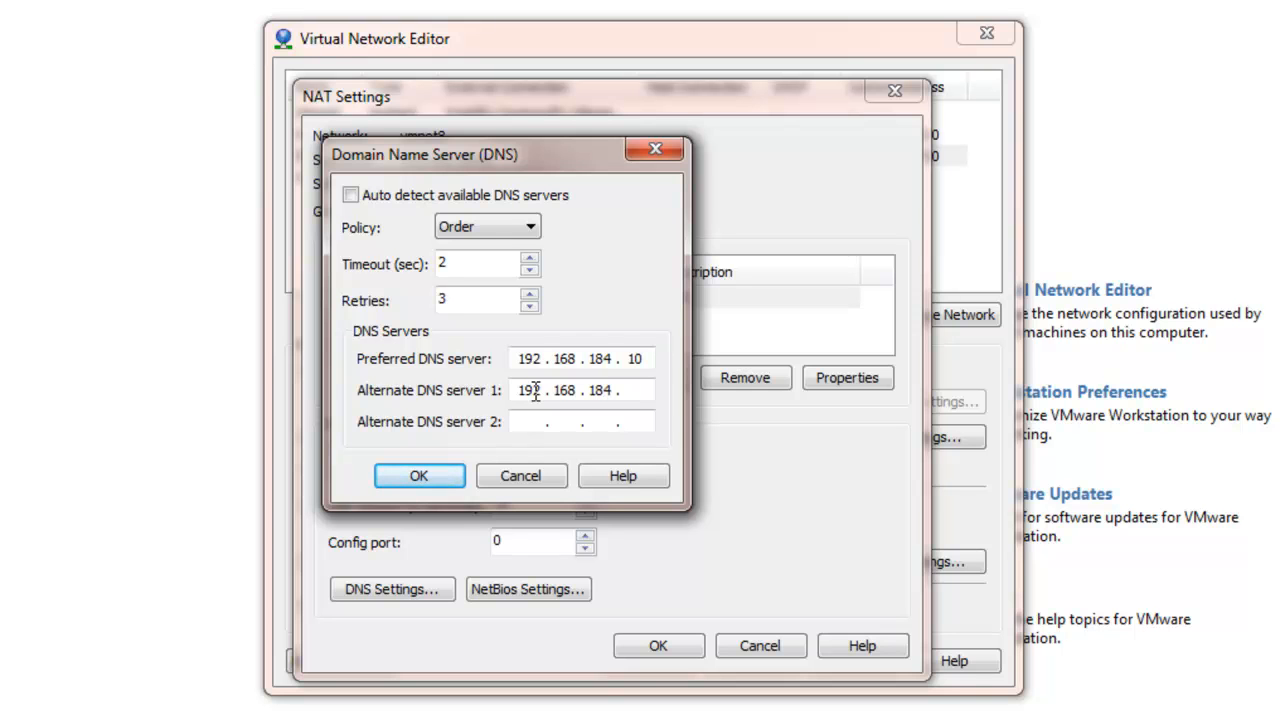
{"action": "type", "text": "2"}
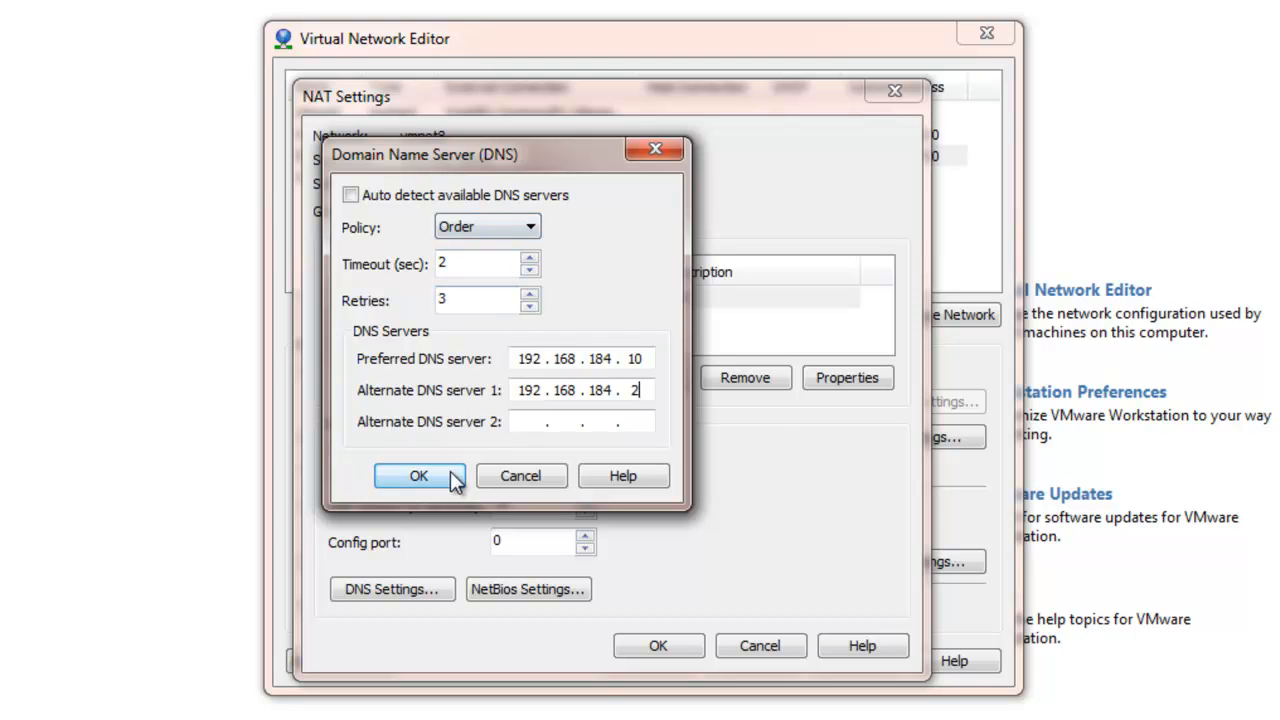
{"action": "left_click", "coordinate": [420, 476]}
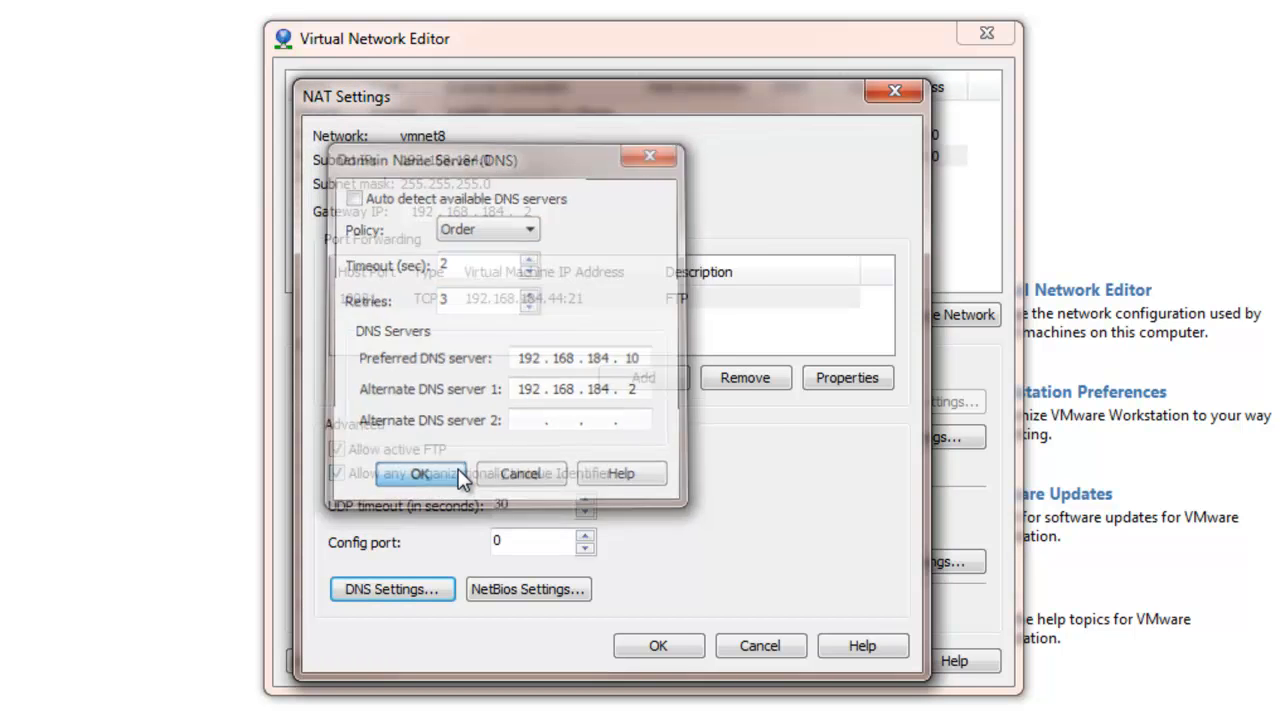
{"action": "left_click", "coordinate": [416, 472]}
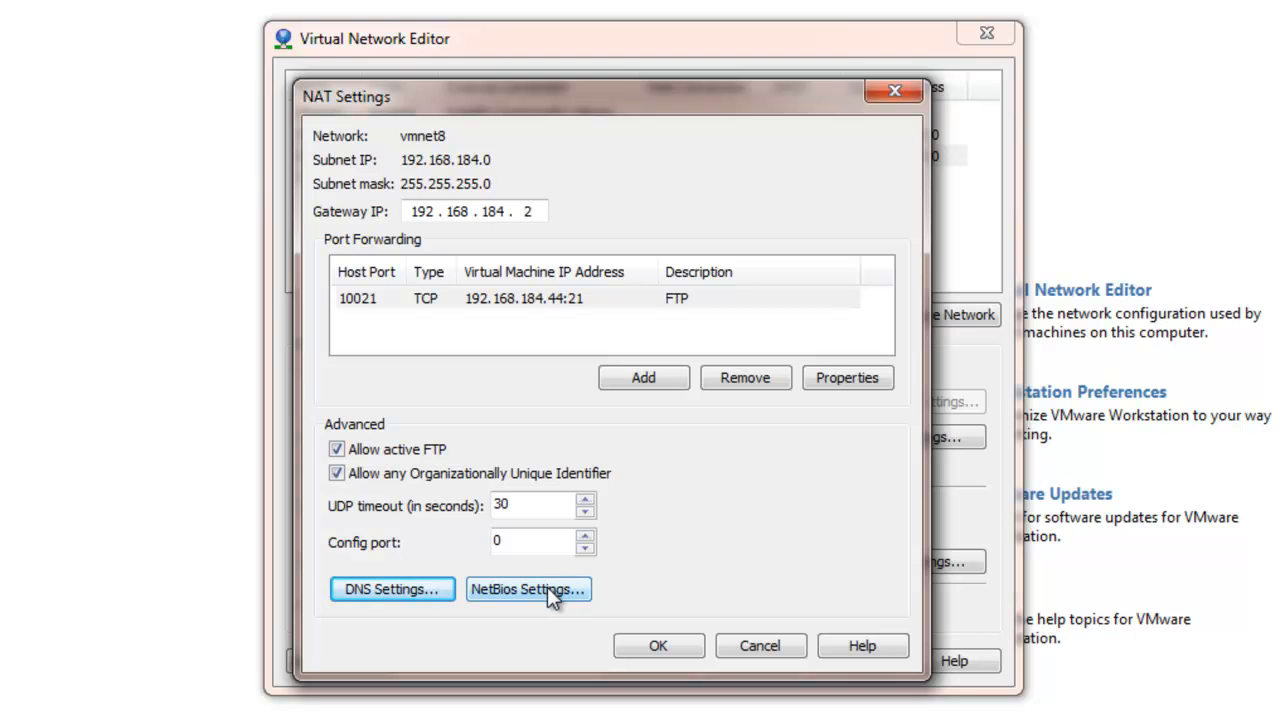
Review the NetBios settings unchanged, then save the NAT settings back to the network list.
{"action": "left_click", "coordinate": [528, 588]}
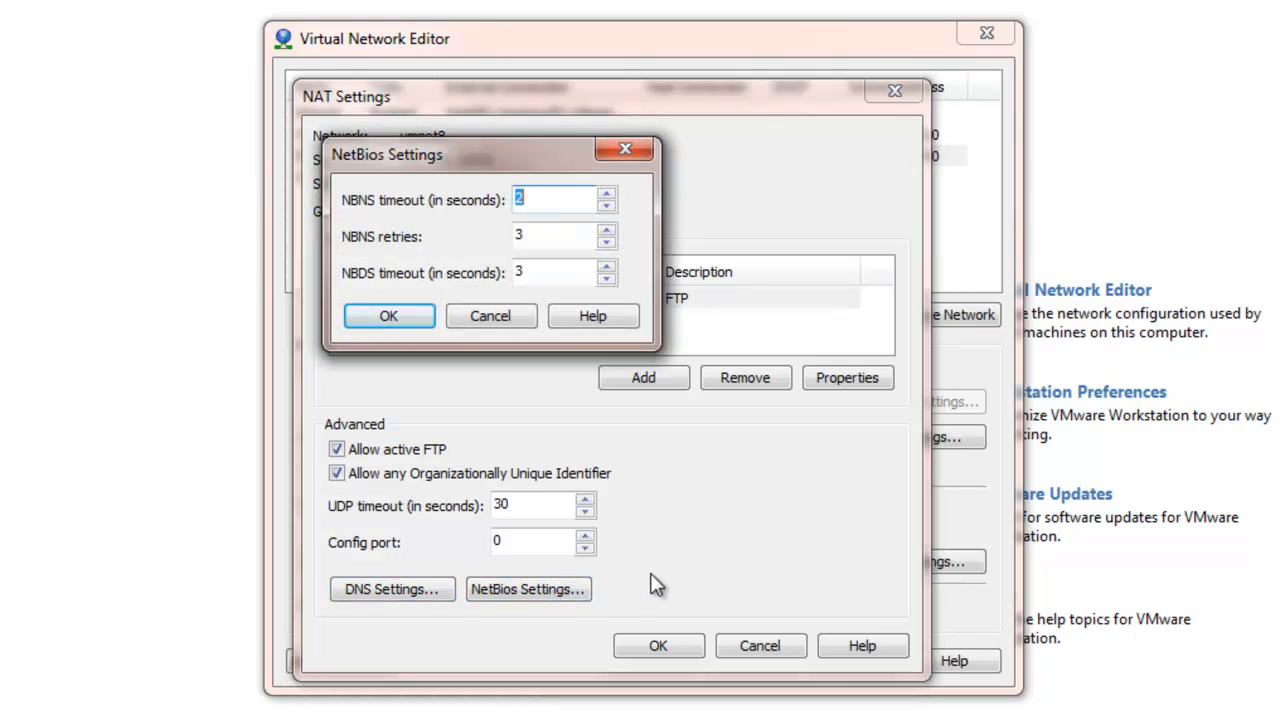
{"action": "left_click", "coordinate": [388, 316]}
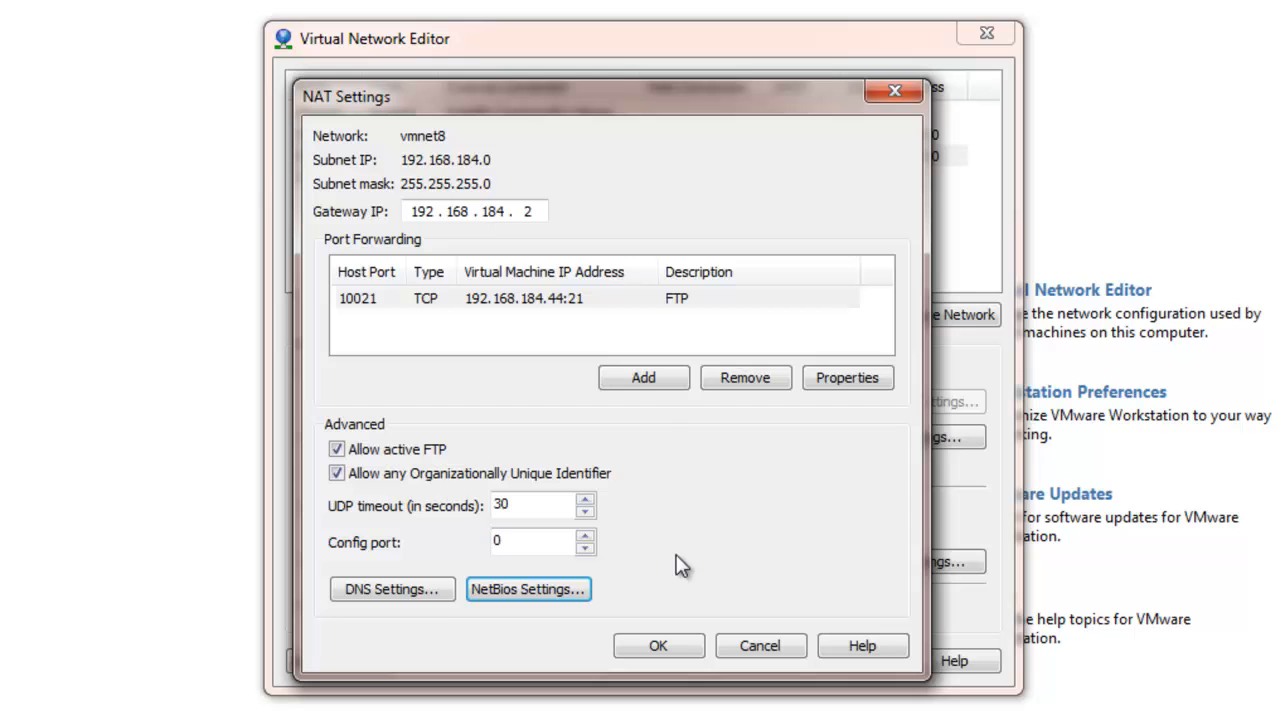
{"action": "left_click", "coordinate": [658, 644]}
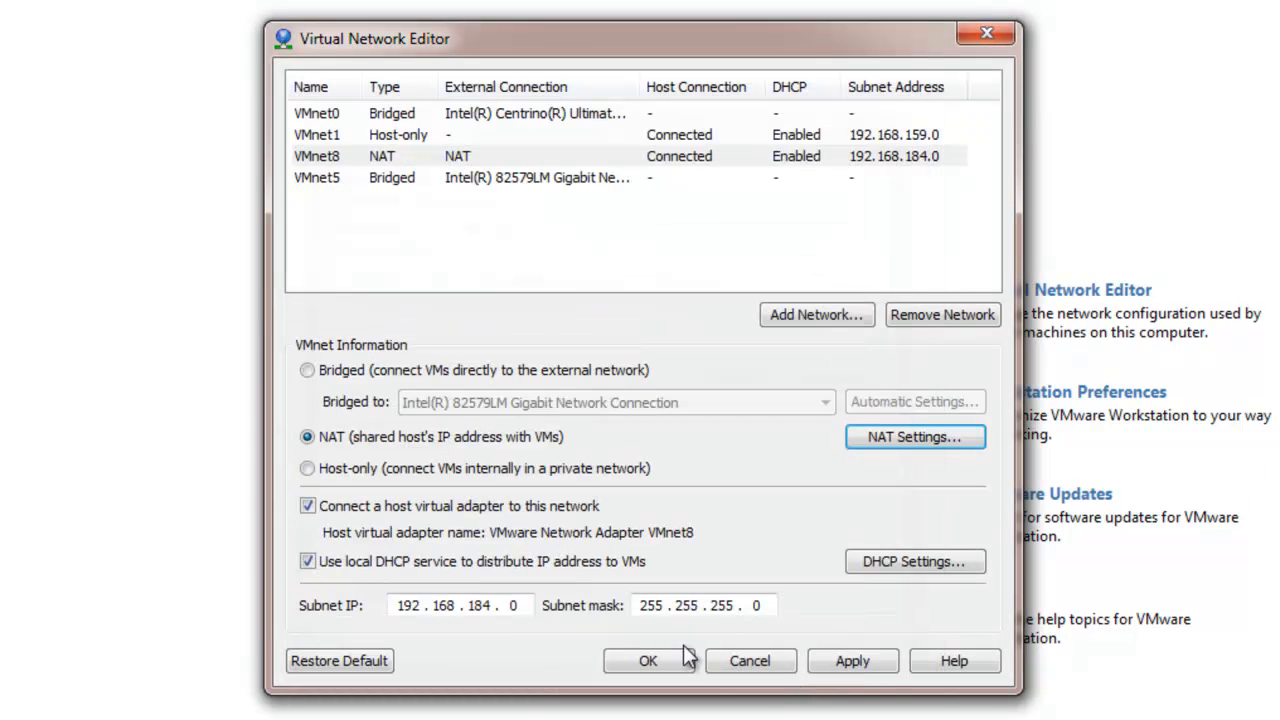